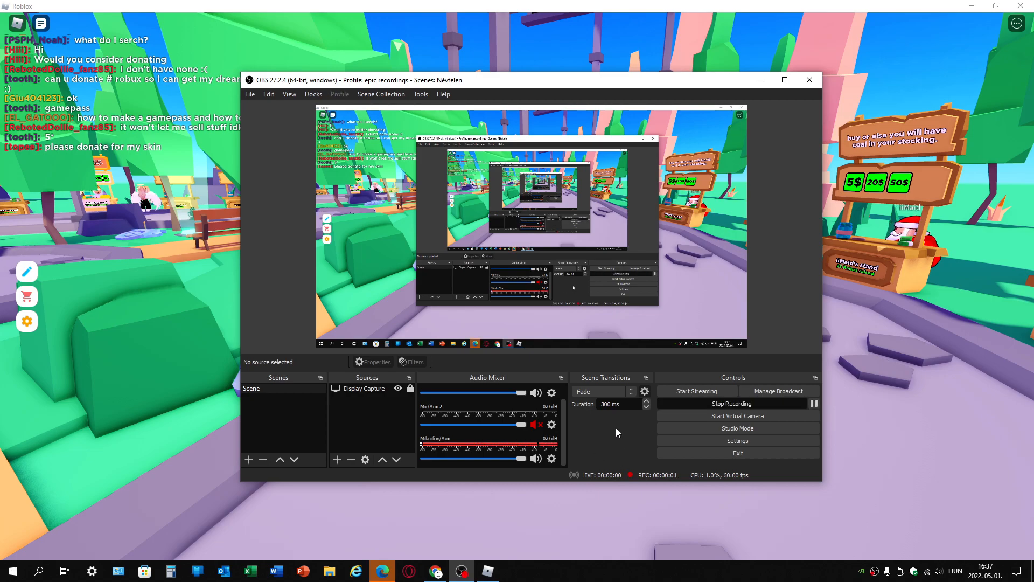
Bring up the options menu for the Mikrofon/Aux source in the audio mixer.
click(356, 571)
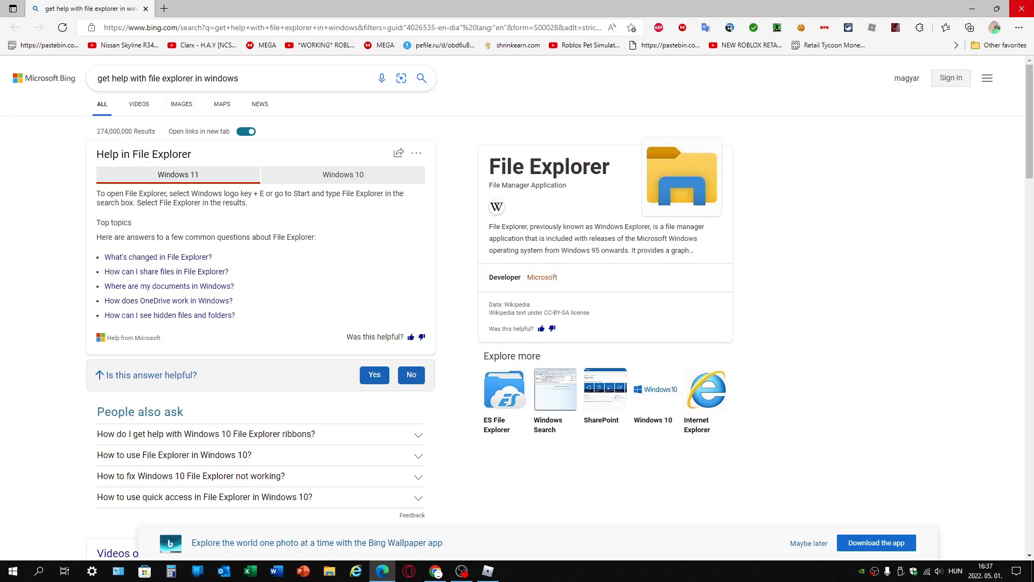
click(487, 572)
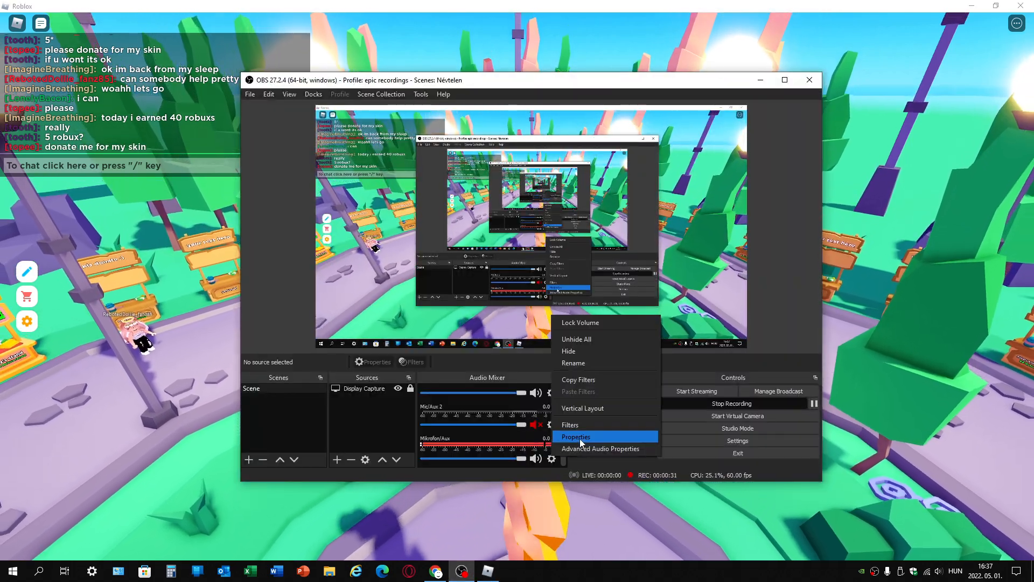
Reach the ReaJS plug-in interface of the microphone's 'the funny' filter.
click(569, 425)
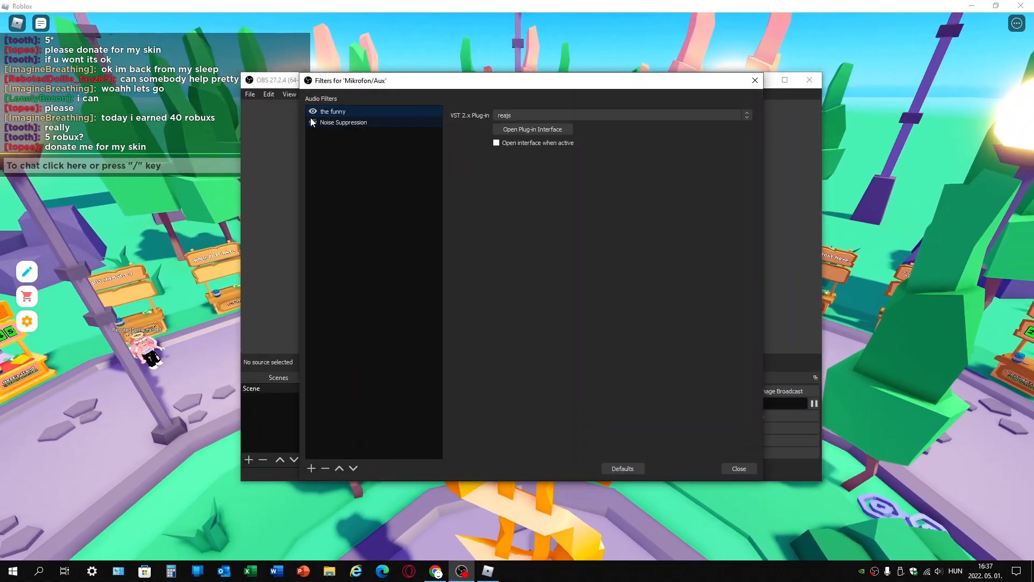
click(531, 128)
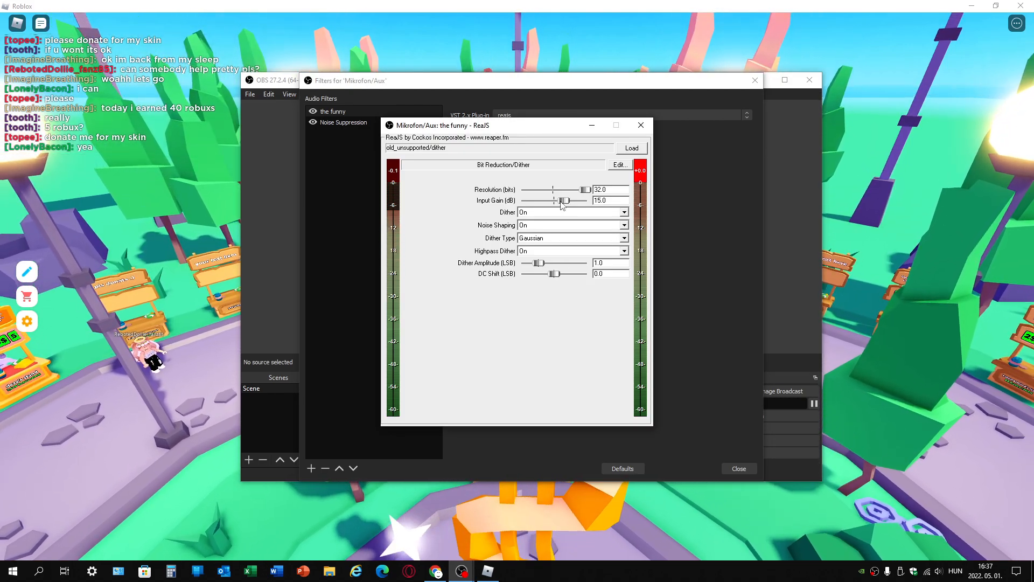
click(639, 125)
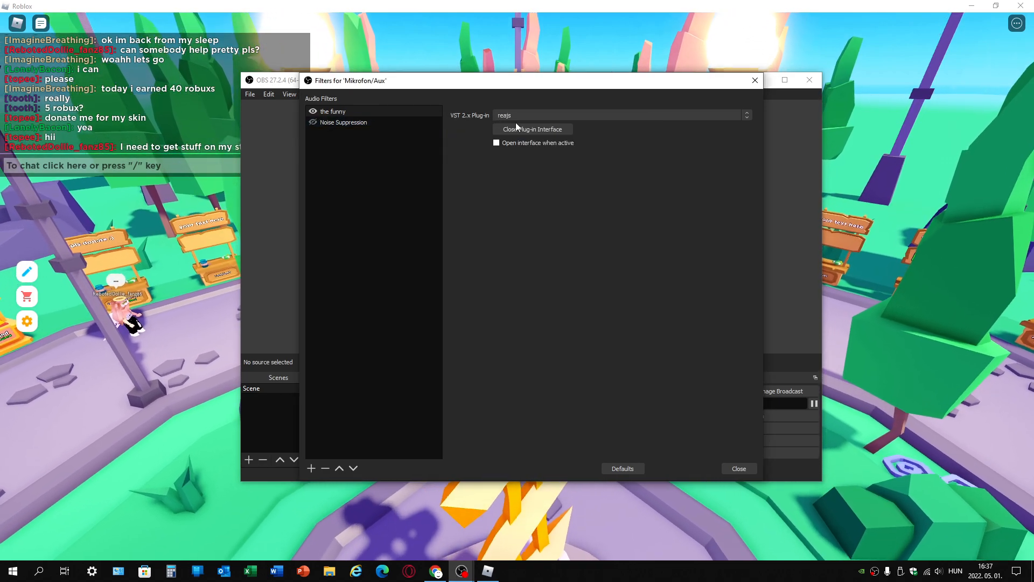
click(532, 129)
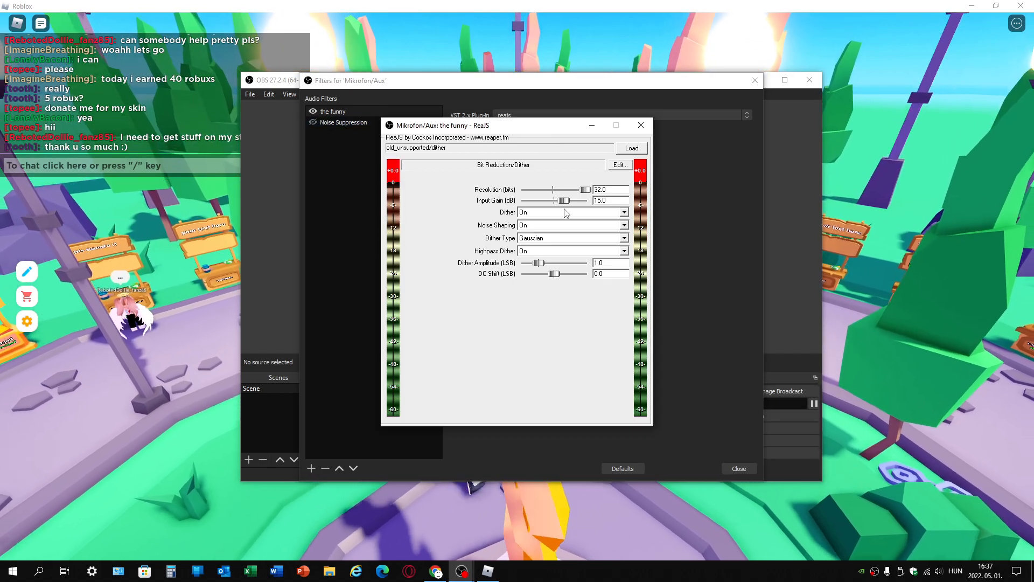
Set the filter's input gain to about 10 dB and close the ReaJS window.
drag(564, 200, 586, 200)
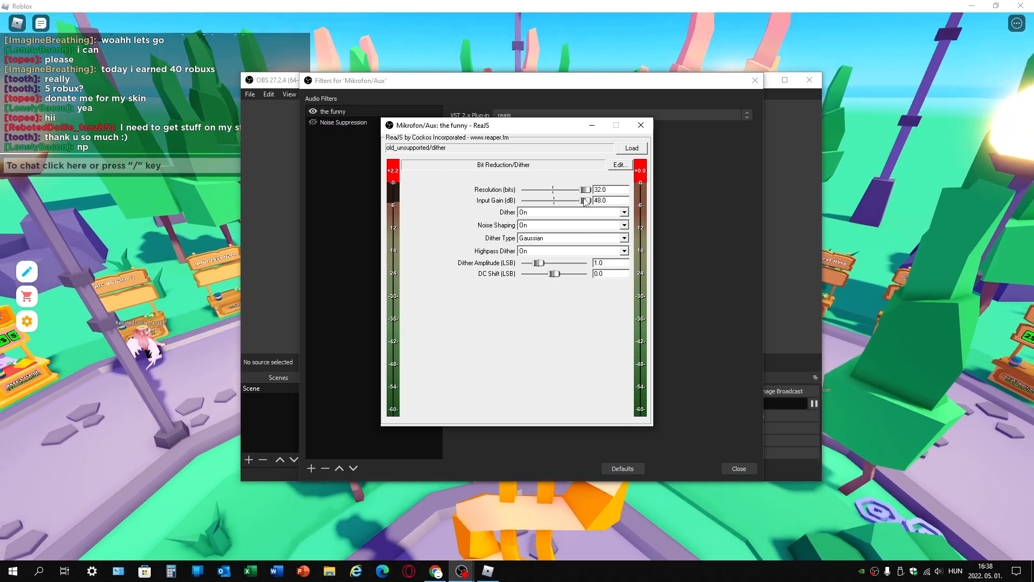
drag(585, 200, 563, 200)
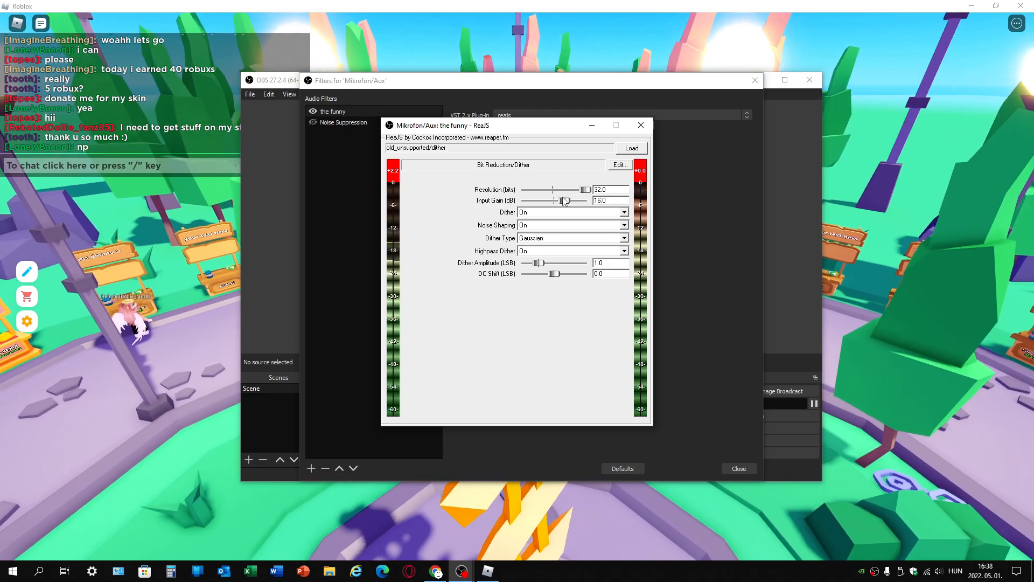
drag(568, 200, 562, 200)
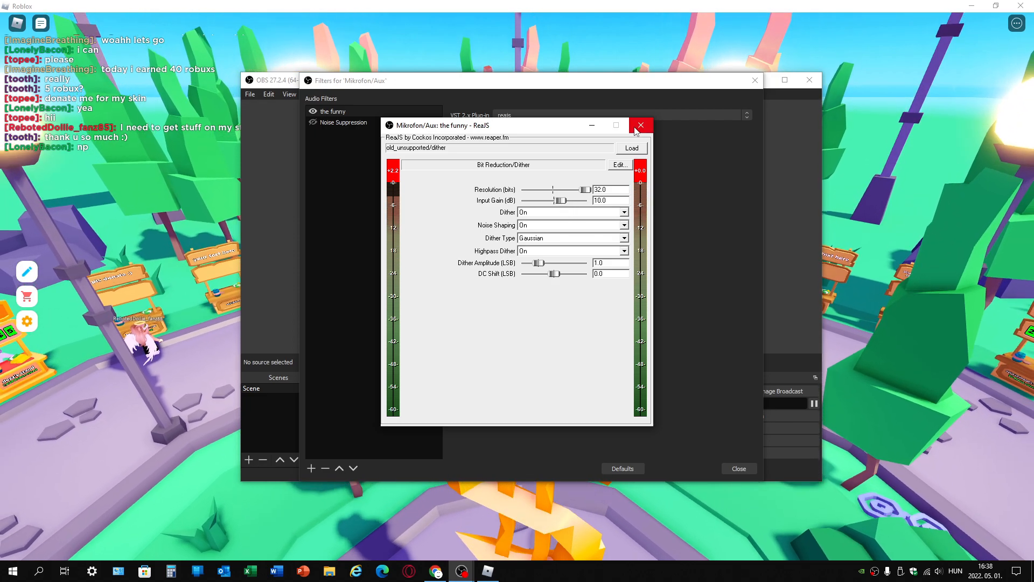
click(640, 125)
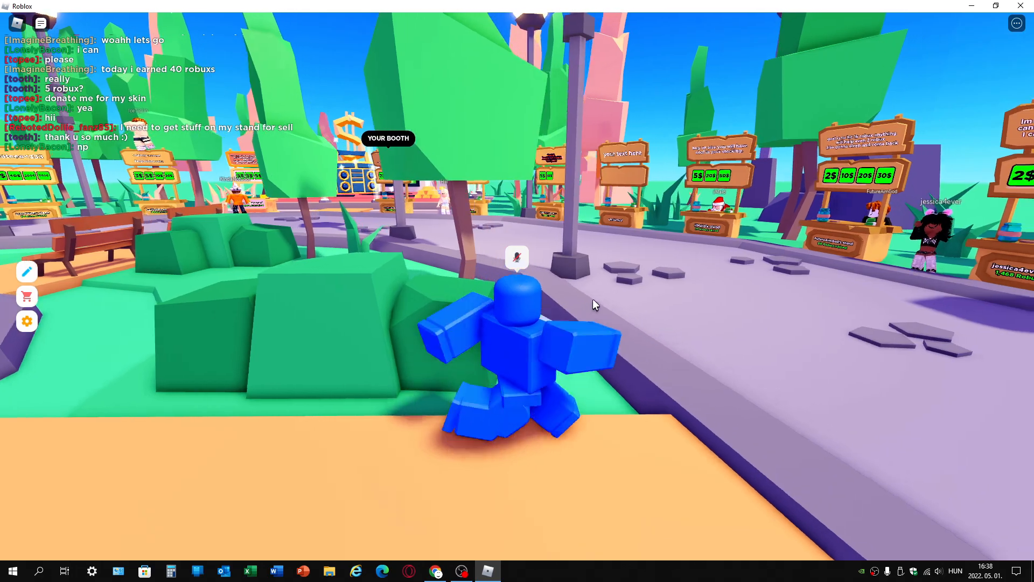
Move the Roblox avatar forward on the plaza with the game in front.
key(w)
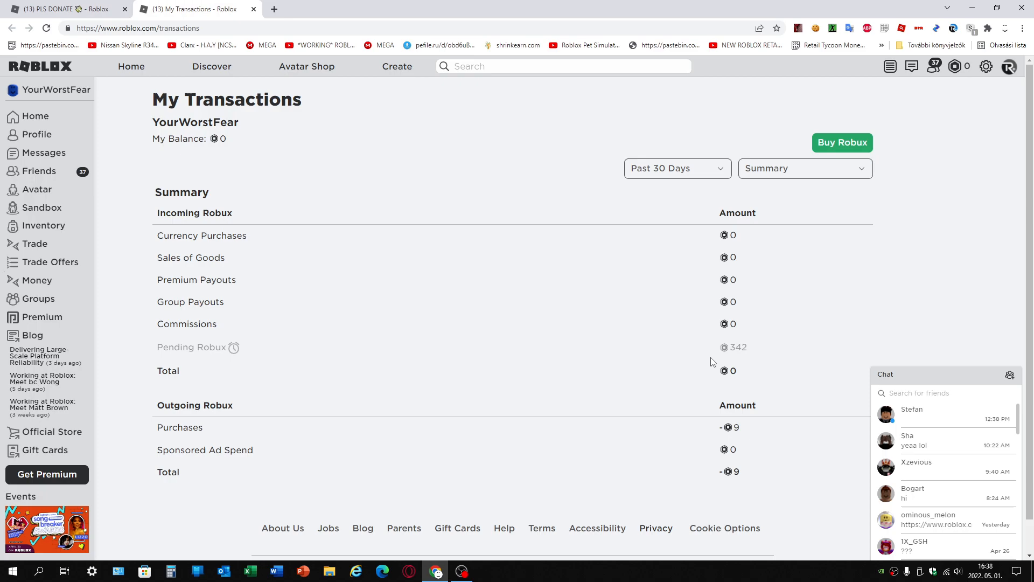
mouse_move(730, 349)
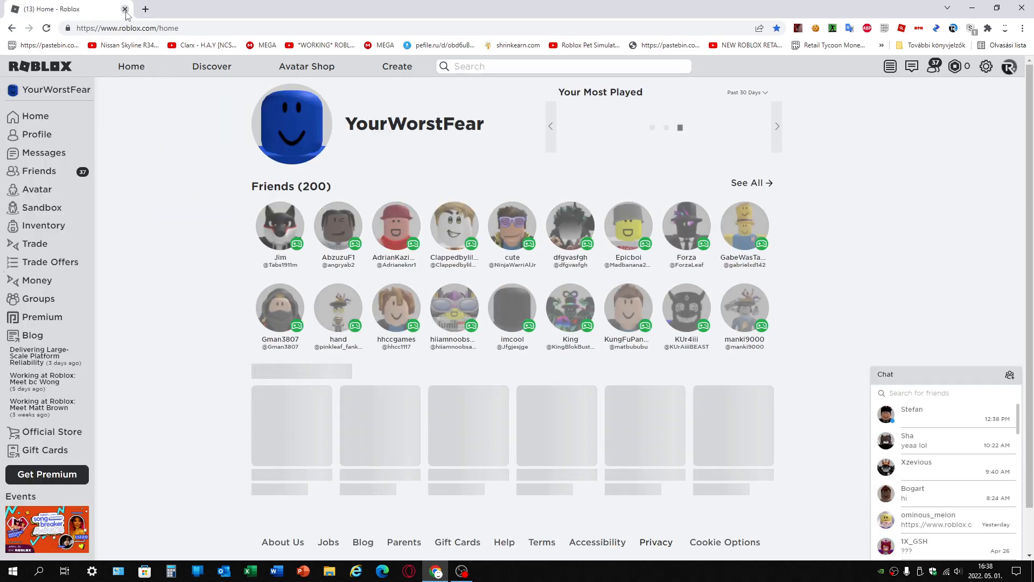
Browse down the Roblox home page through the Continue, Action, Sandbox, Physics and Survival categories.
scroll(down, 3)
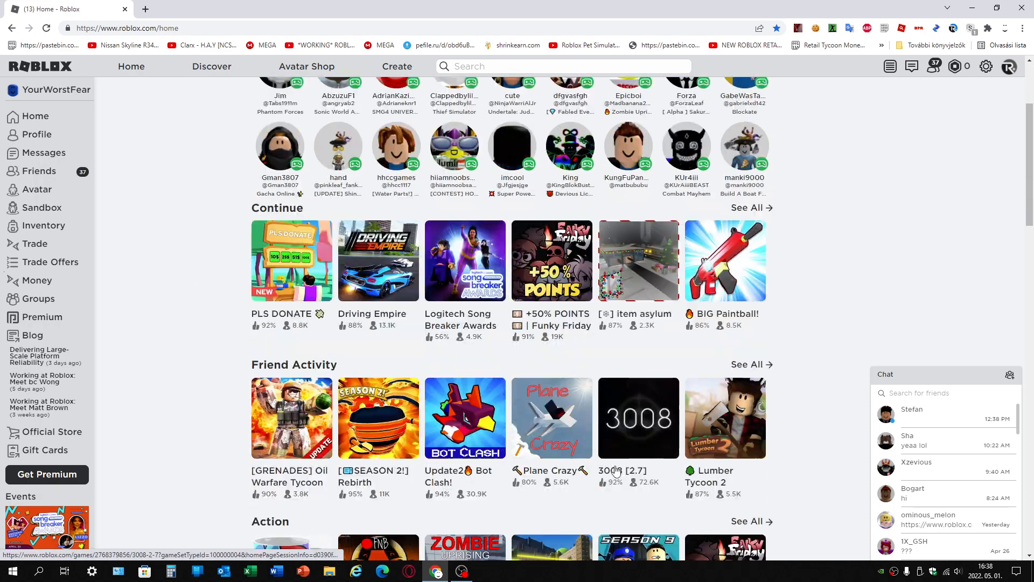
scroll(down, 3)
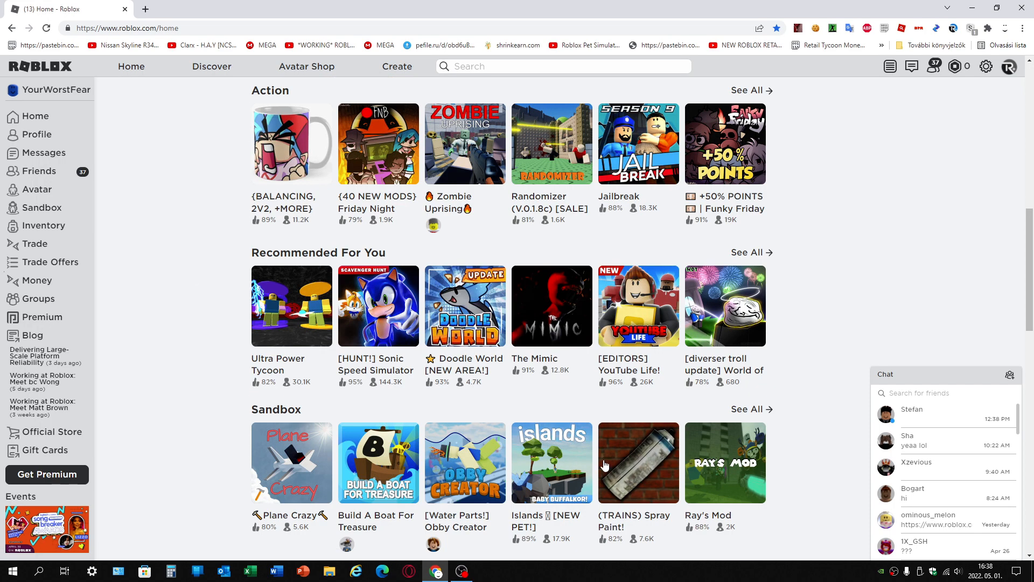
scroll(down, 3)
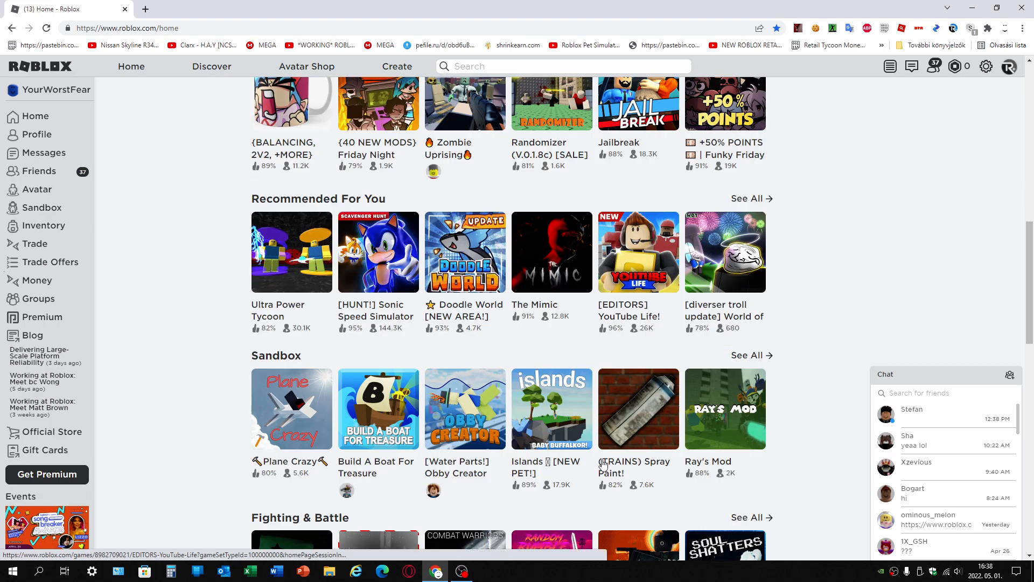
scroll(down, 3)
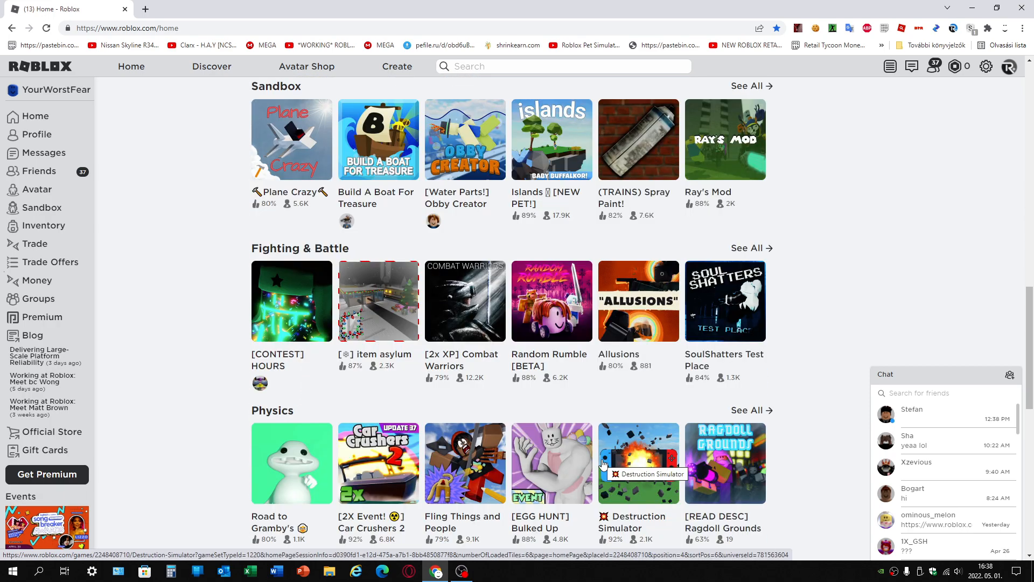
scroll(down, 3)
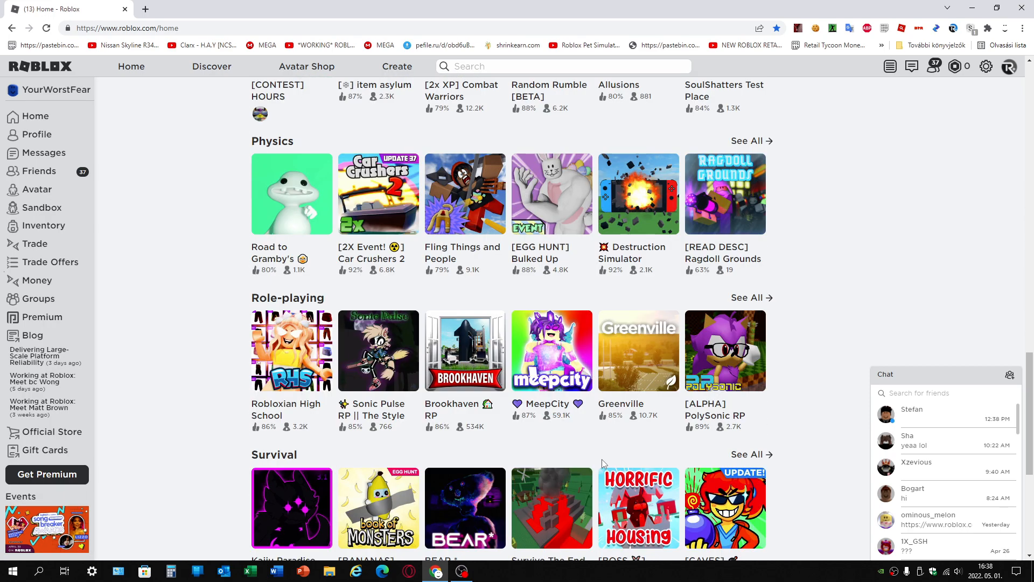
scroll(down, 3)
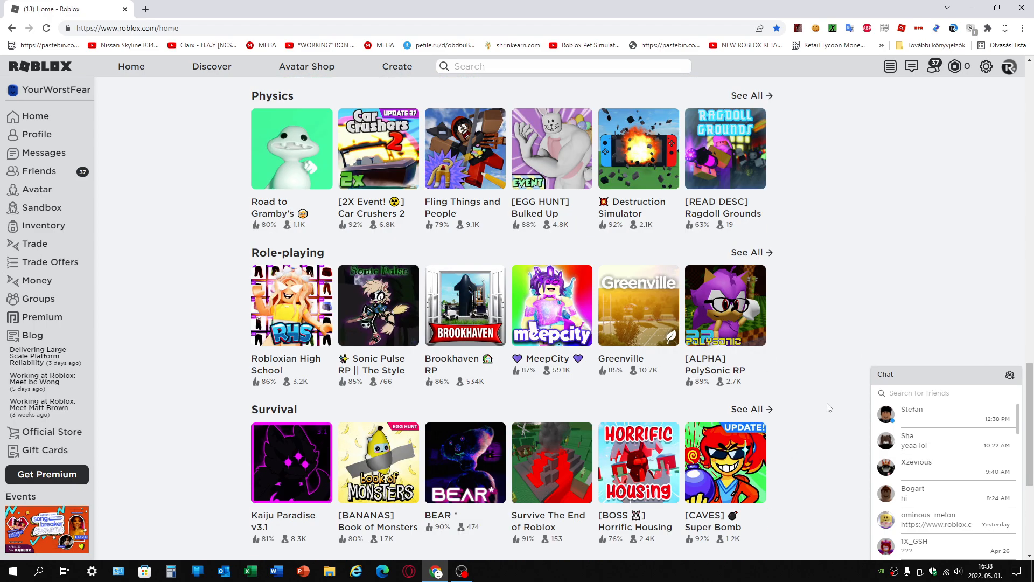
scroll(down, 3)
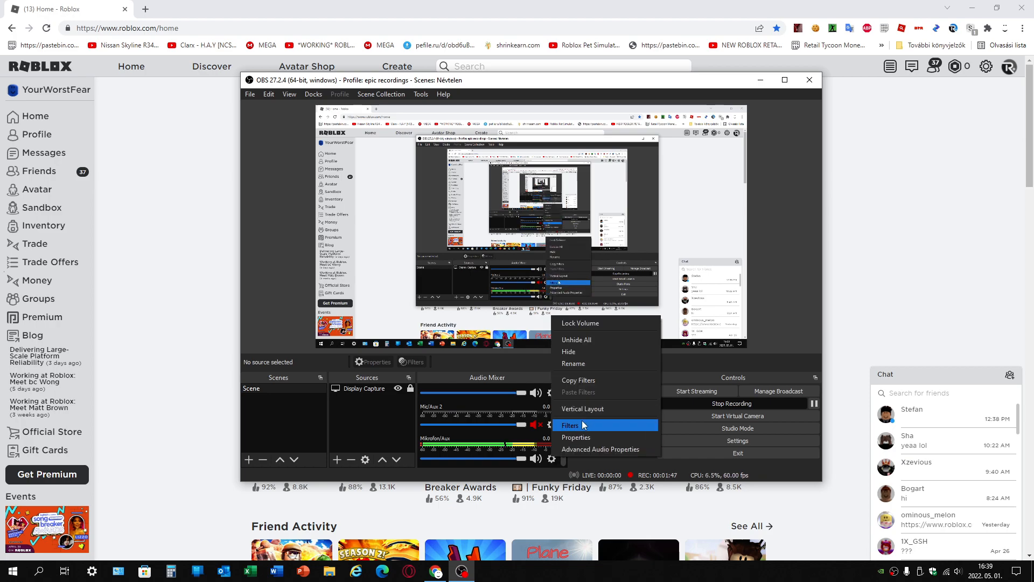
Reopen the funny filter's ReaJS settings and leave input gain at 15 dB.
click(573, 425)
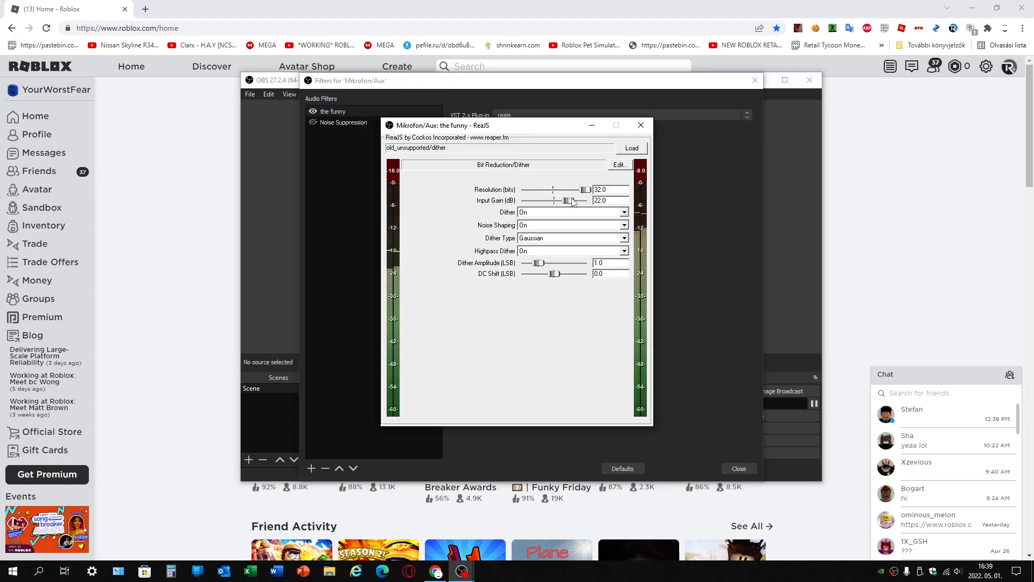
drag(564, 200, 572, 201)
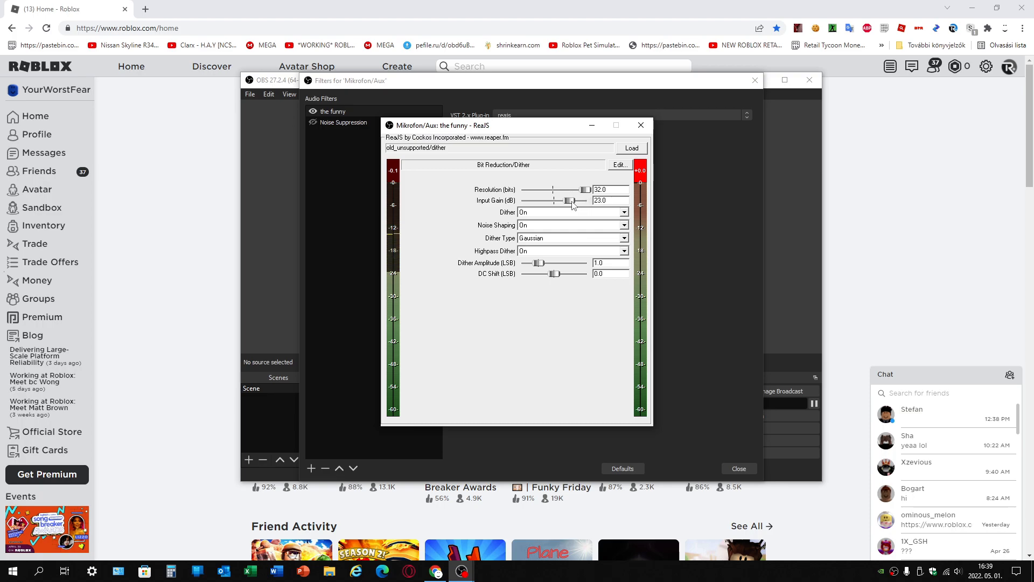
drag(575, 201, 564, 201)
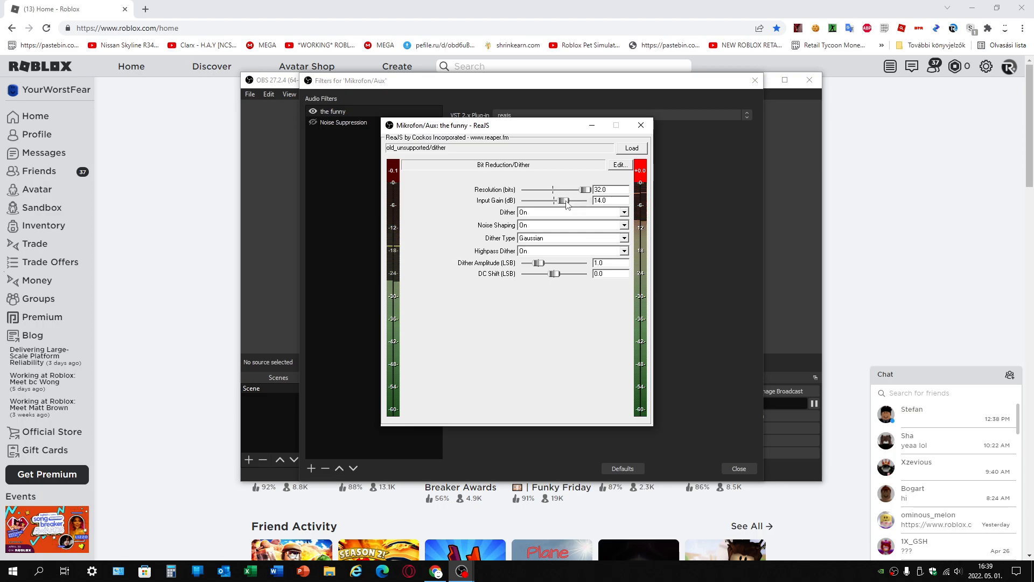
drag(563, 201, 566, 200)
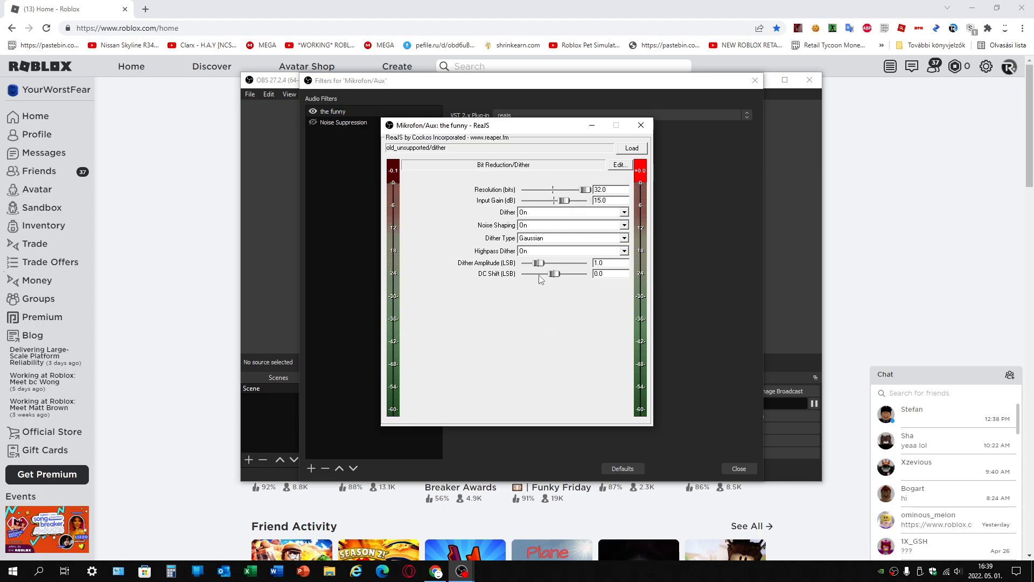
Try raising dither amplitude and DC shift, bring them back down, and close the window.
drag(541, 274, 554, 274)
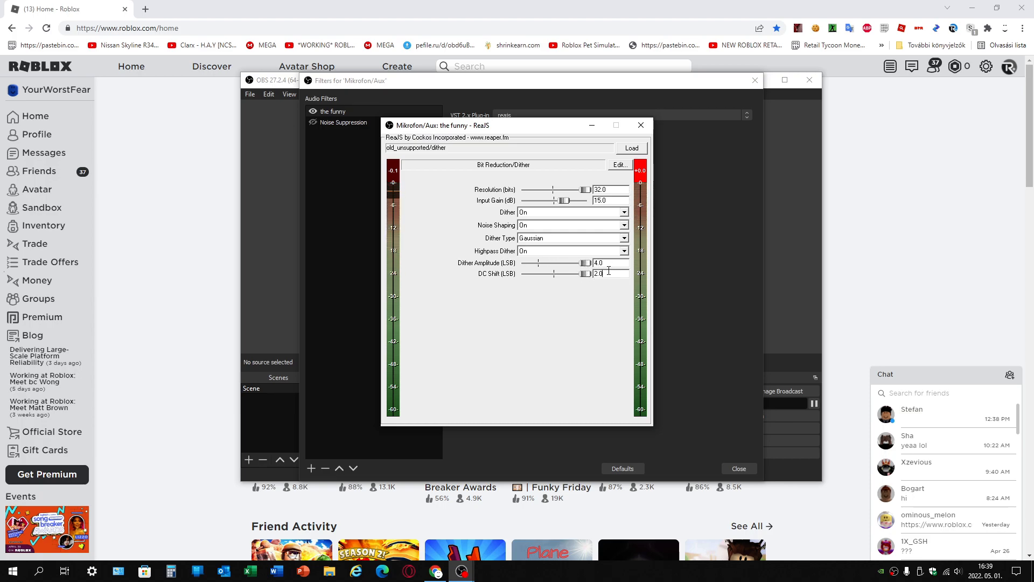
drag(585, 272, 554, 273)
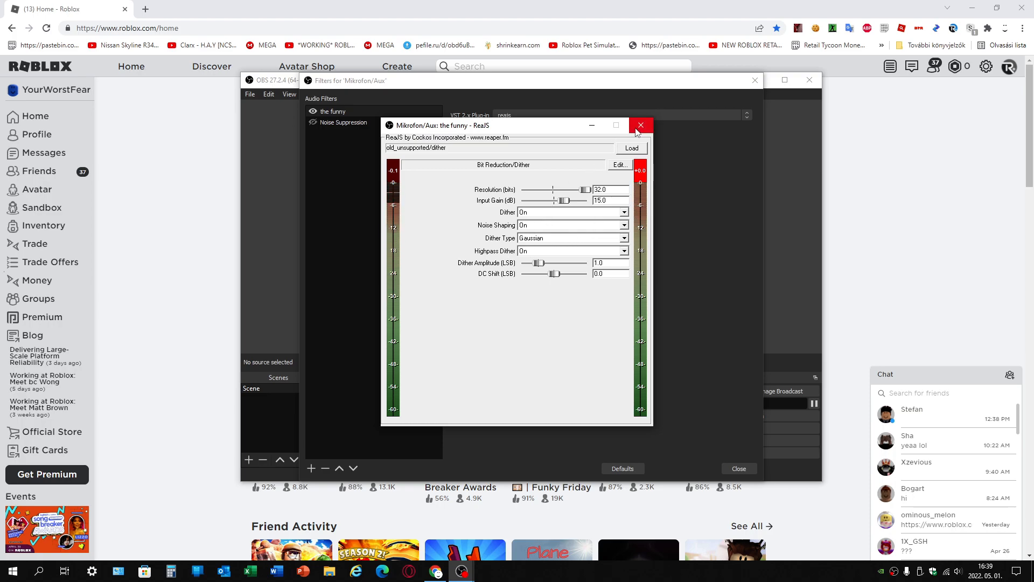
click(639, 125)
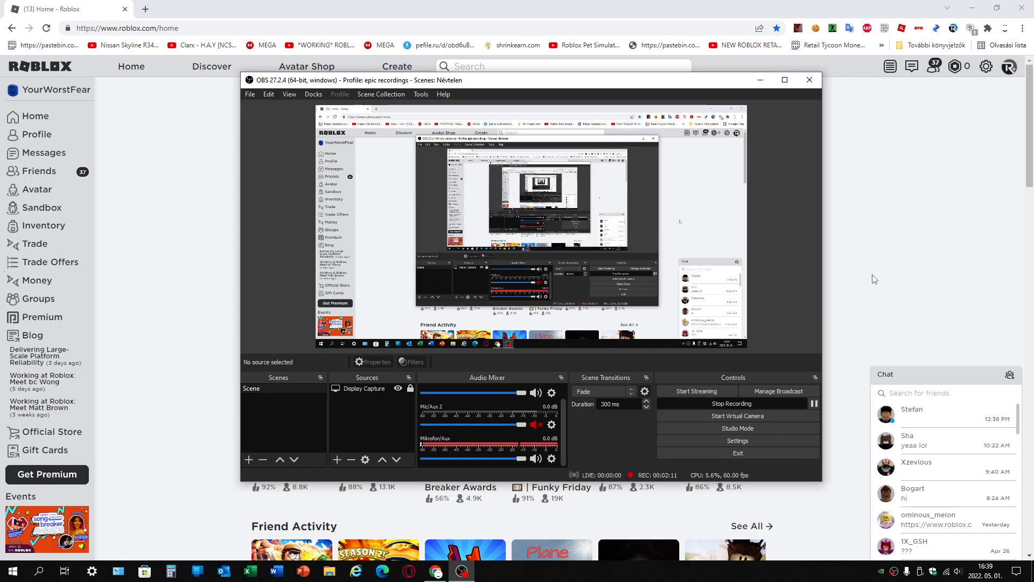
Hide OBS and bring up link options for a recently played Roblox game.
click(810, 80)
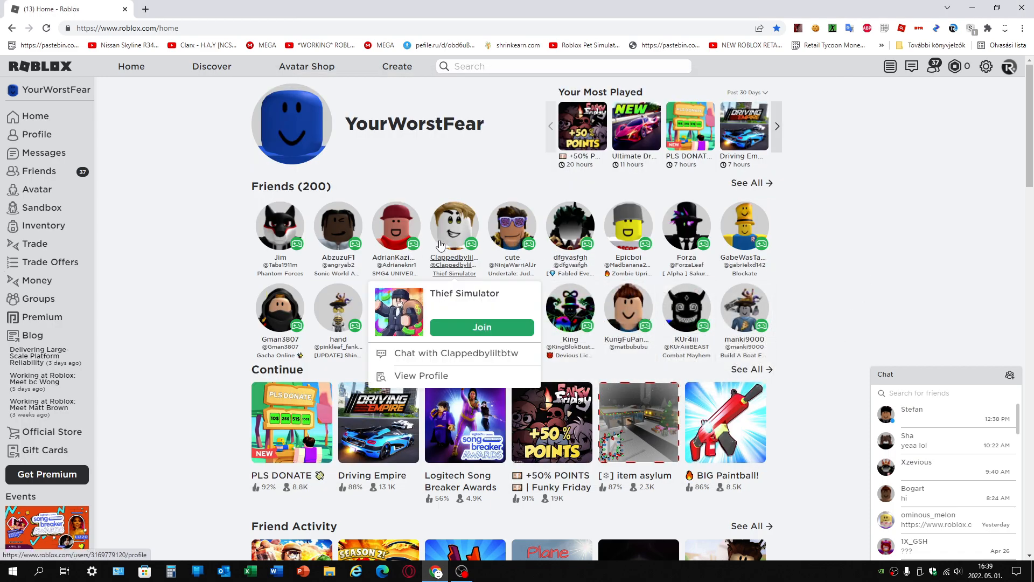
mouse_move(337, 224)
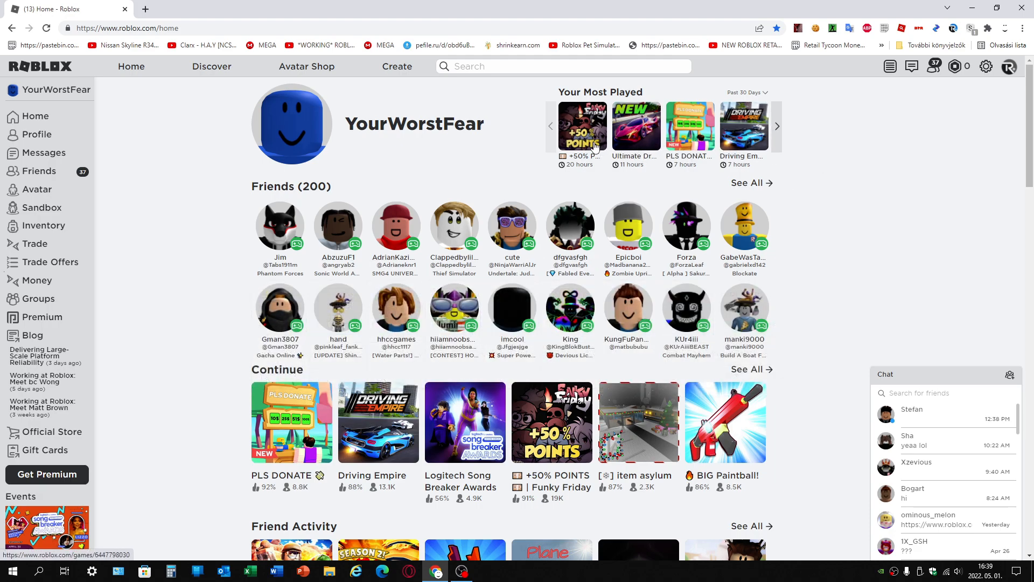
right_click(628, 234)
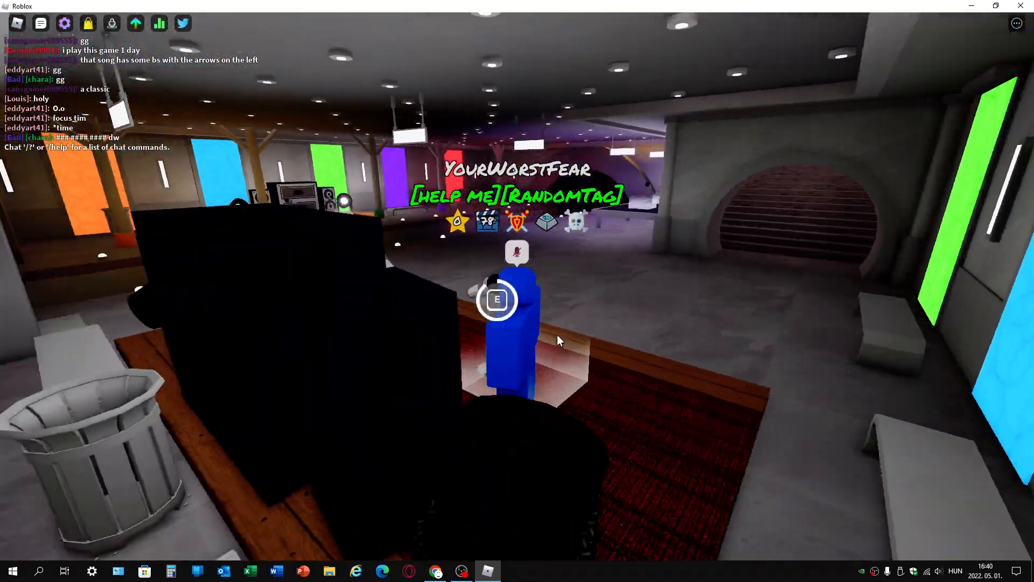
Lower the funny filter's resolution from 32 to 8 bits in the ReaJS interface.
click(460, 571)
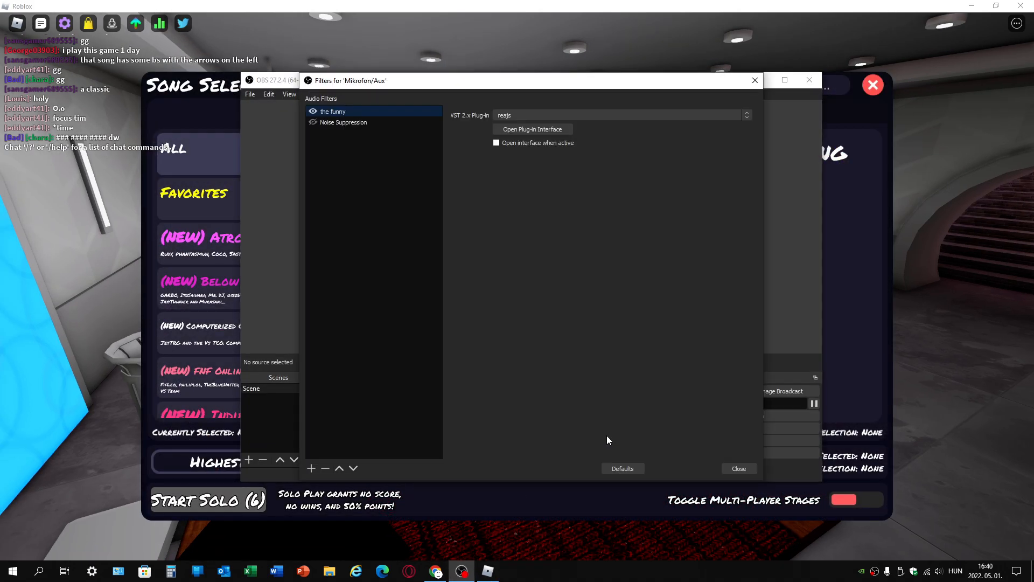
click(532, 128)
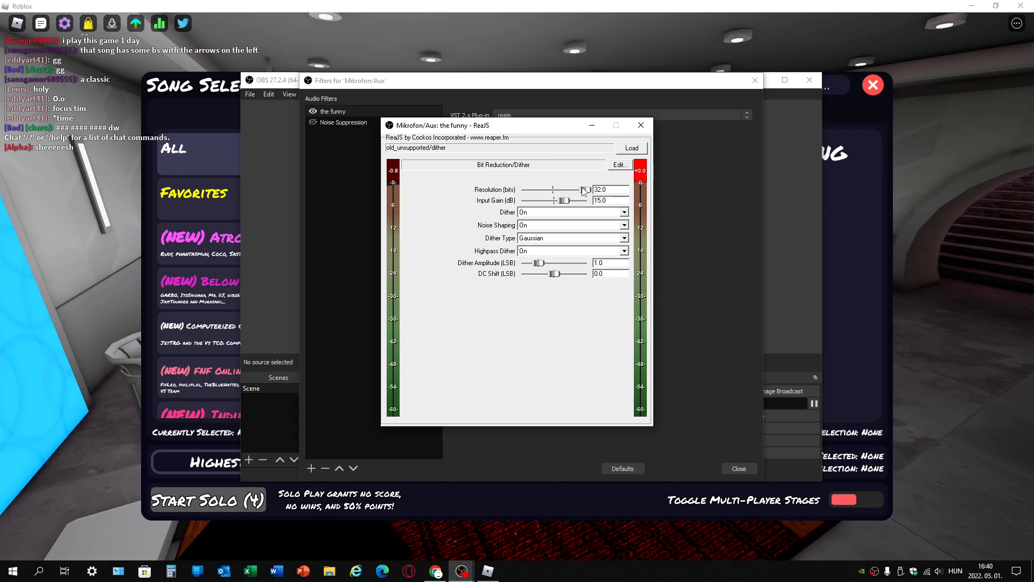
drag(584, 190, 536, 189)
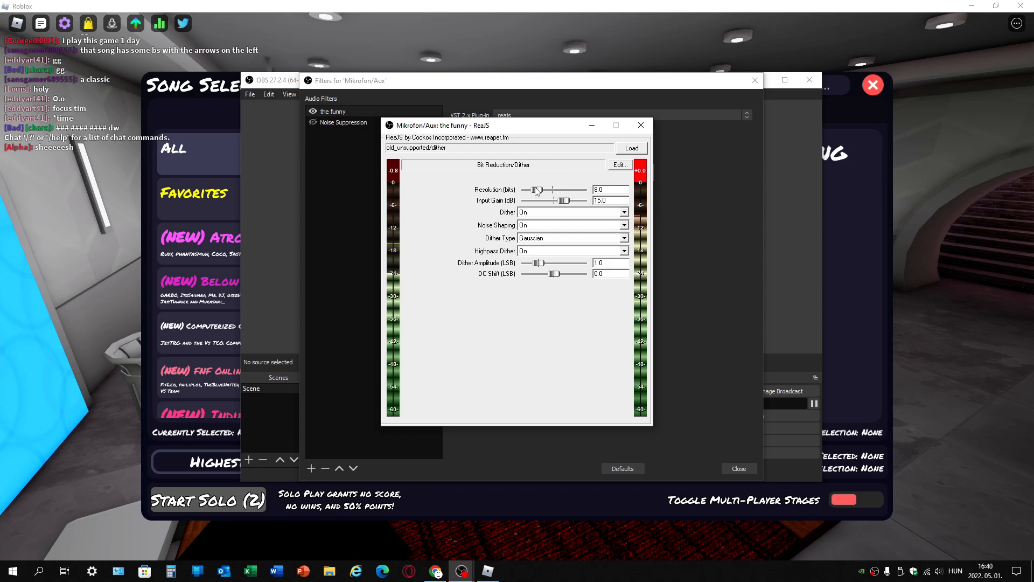
click(639, 125)
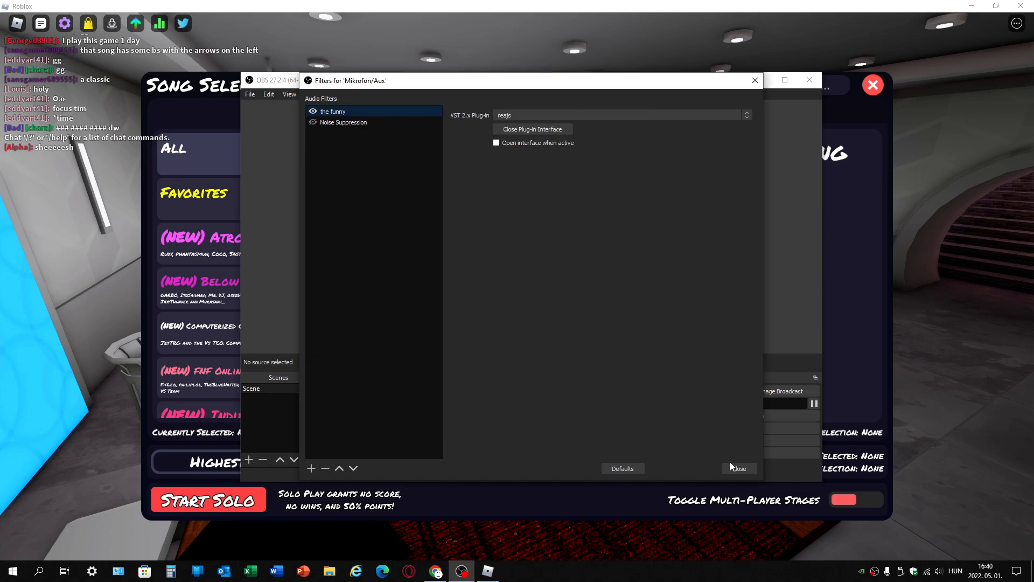
Close the filters window, scroll the Roblox song selector, and return to the microphone filters.
click(737, 468)
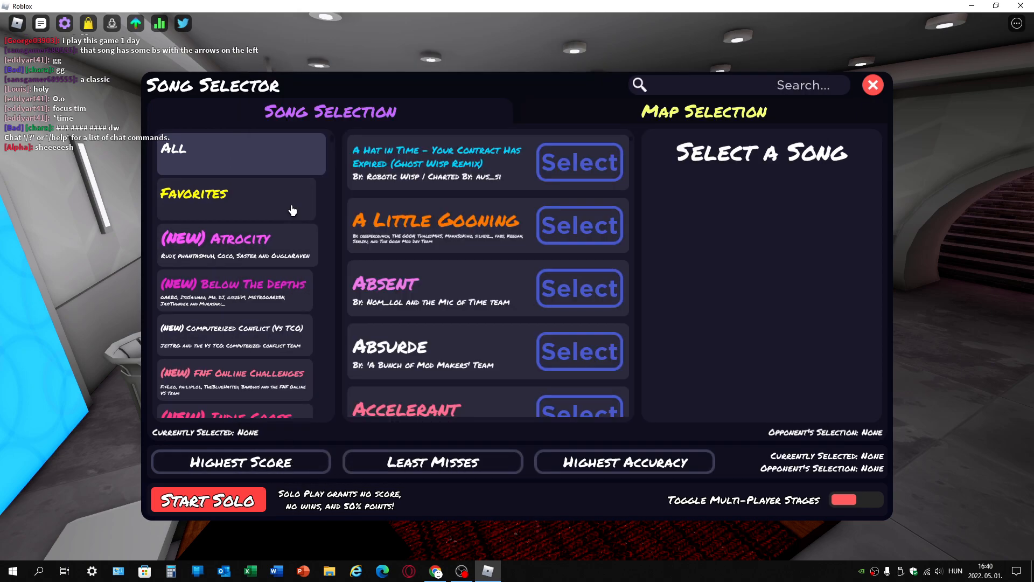
scroll(down, 3)
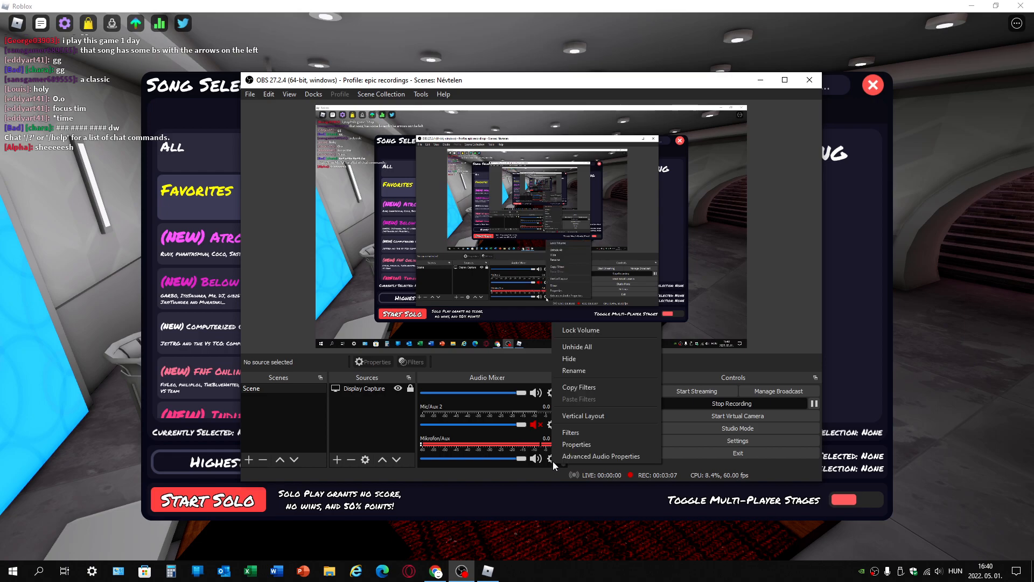
click(570, 432)
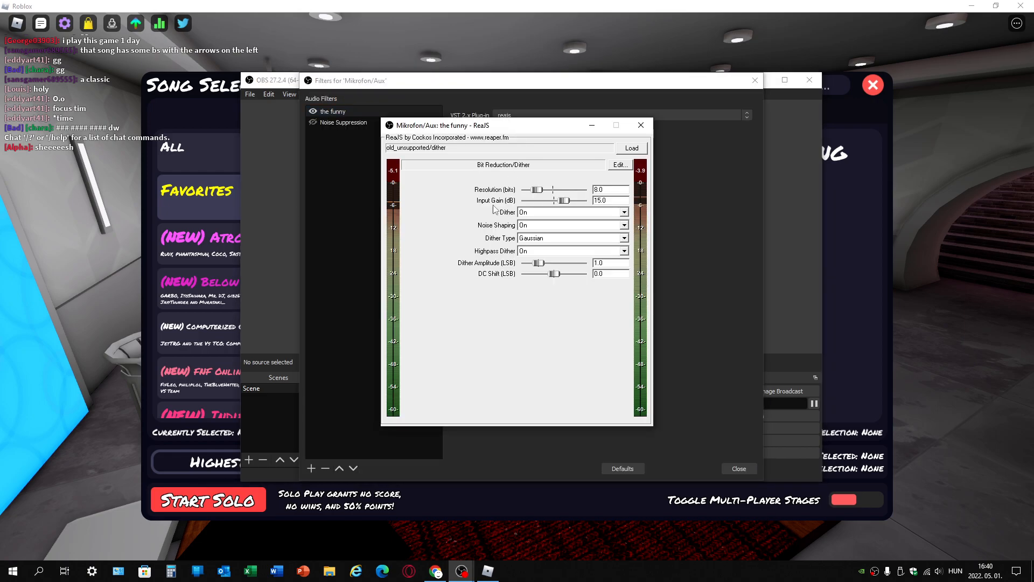
Push the funny filter's bit resolution down to about 5 bits.
drag(536, 190, 534, 190)
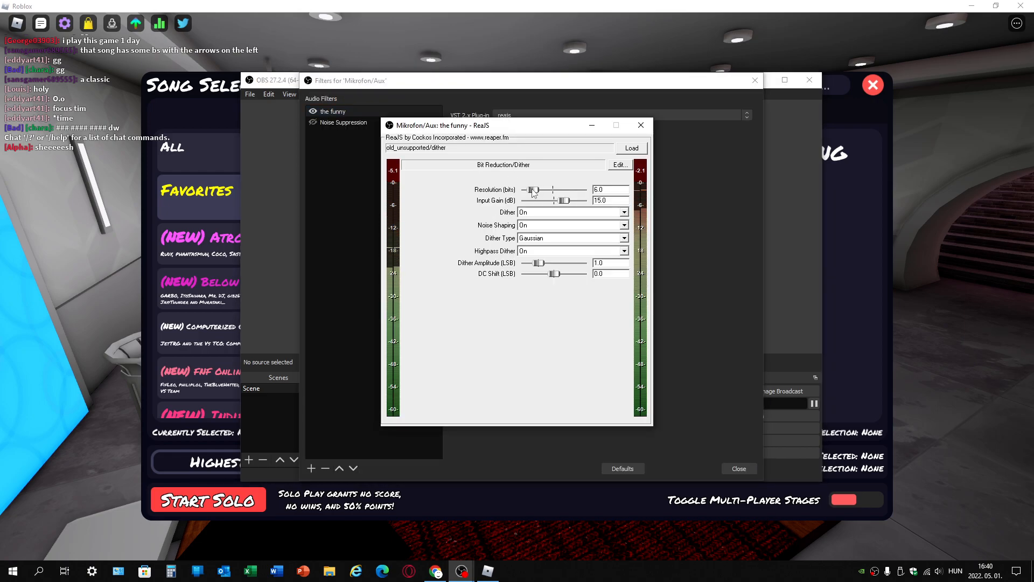
drag(534, 190, 531, 189)
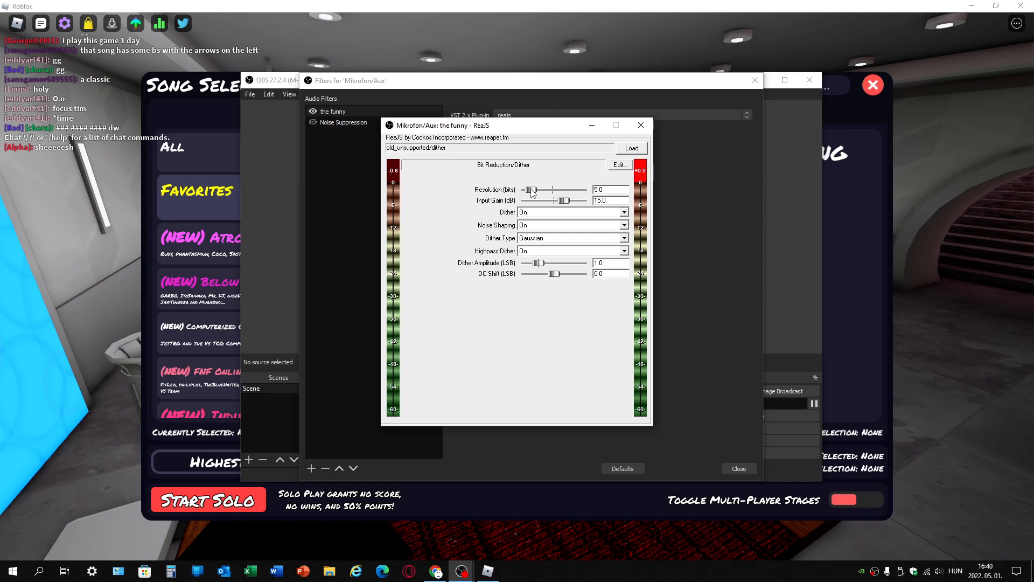
drag(531, 190, 539, 189)
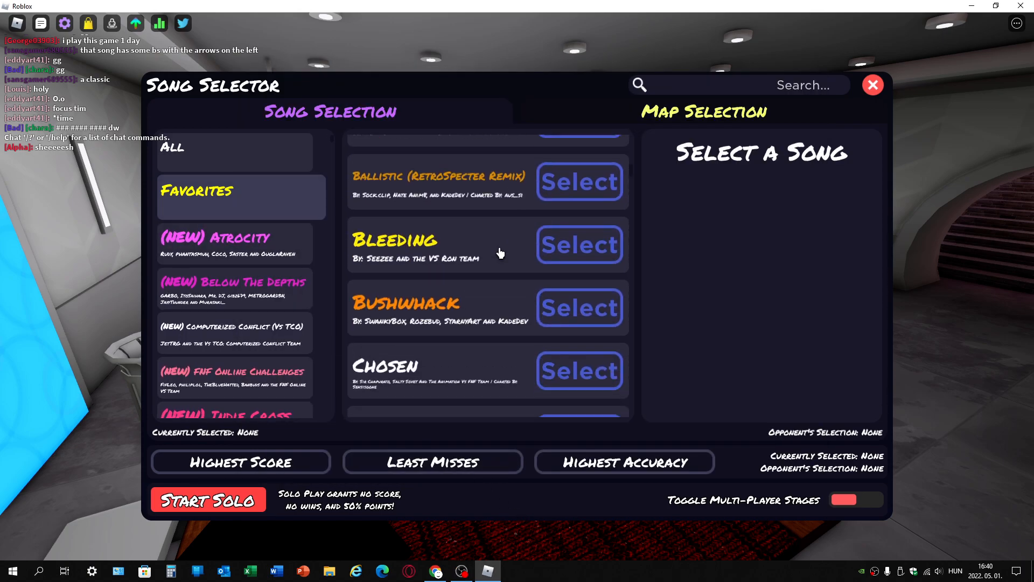
Select Dad Battle (D-Sides) in the song selector, then bring OBS back up.
scroll(down, 3)
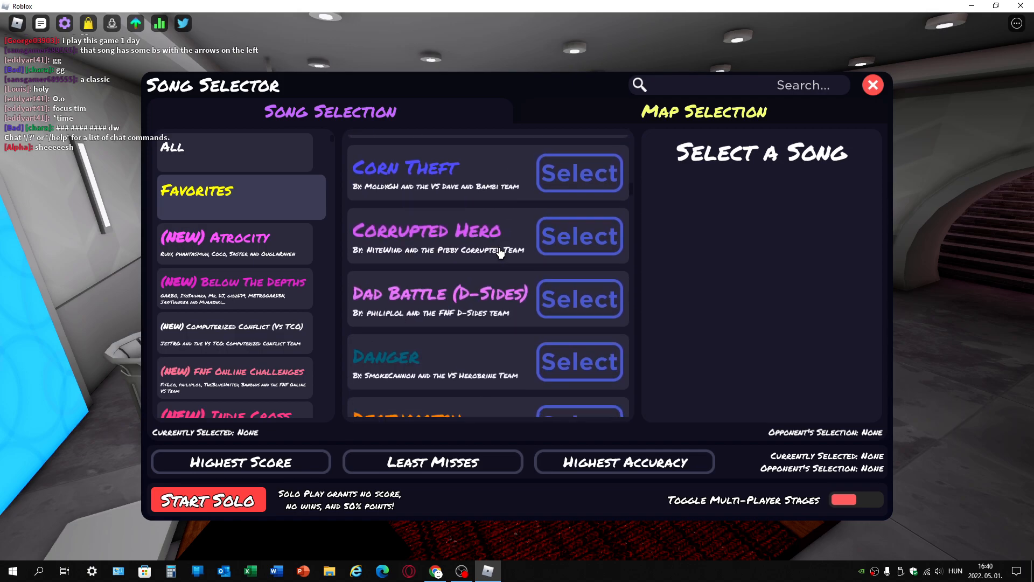
click(577, 299)
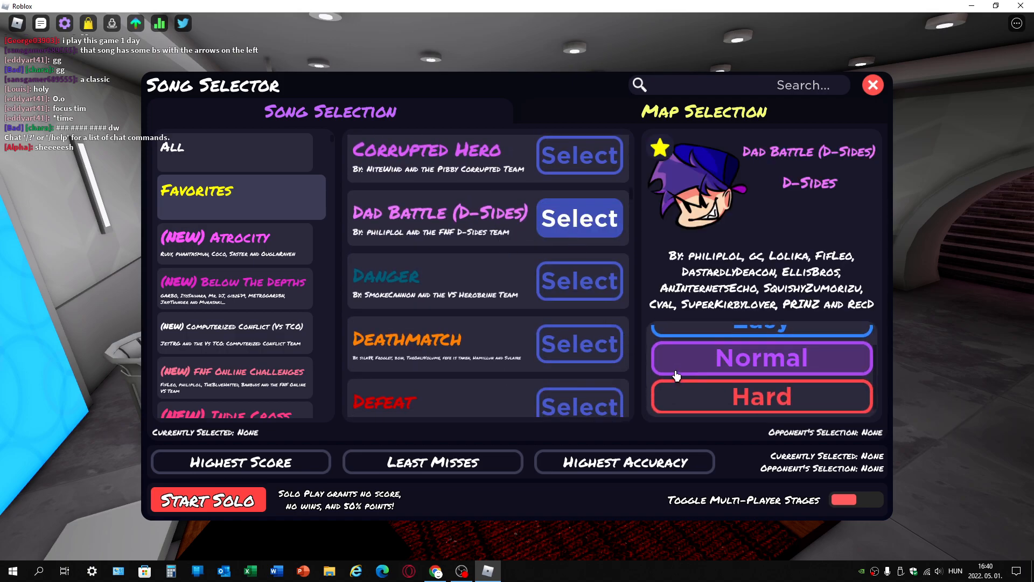
scroll(down, 3)
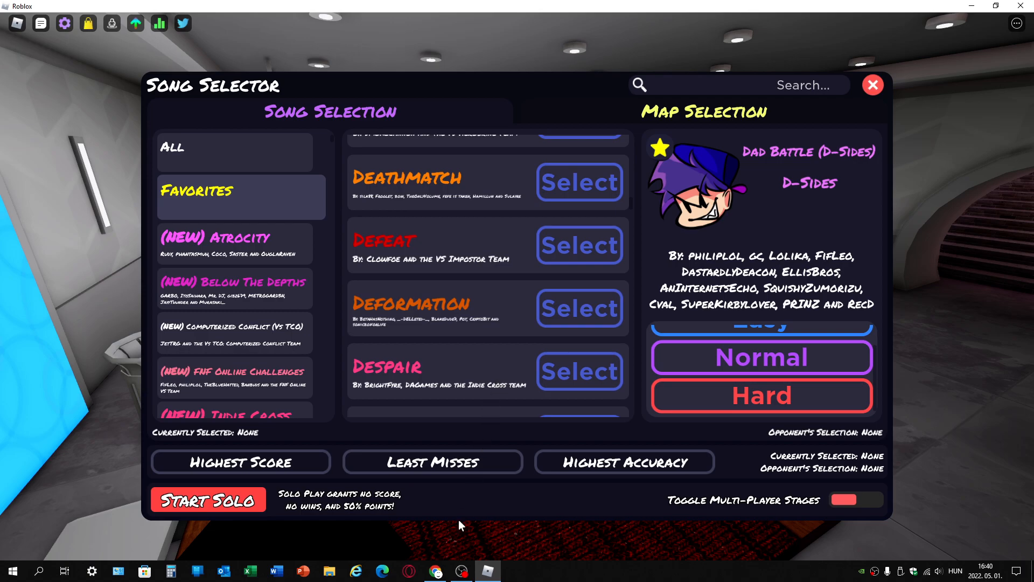
click(460, 571)
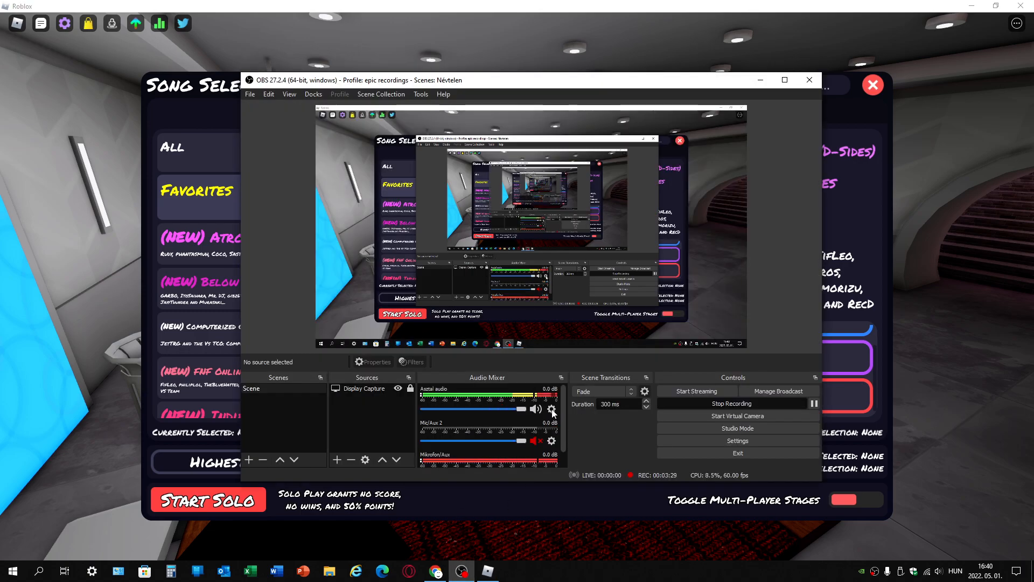
Reach the Advanced Audio Properties from the Asztal audio source's options.
click(552, 409)
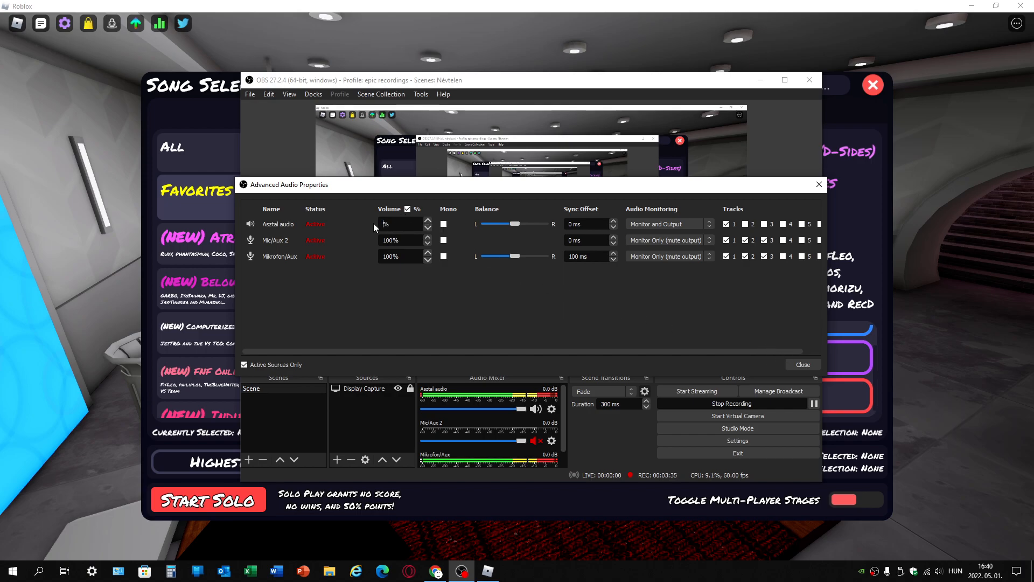
click(802, 364)
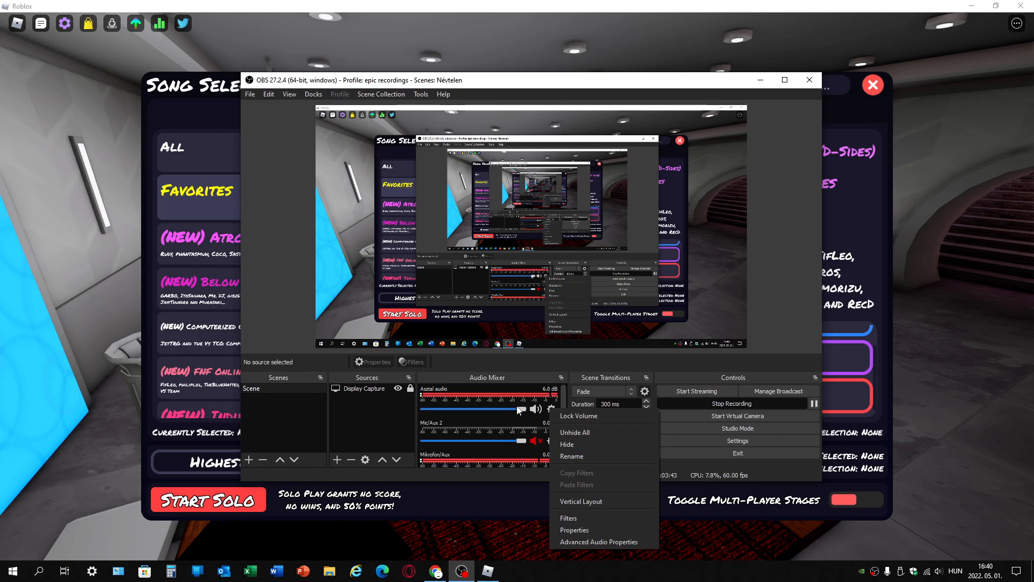
click(598, 542)
text(190)
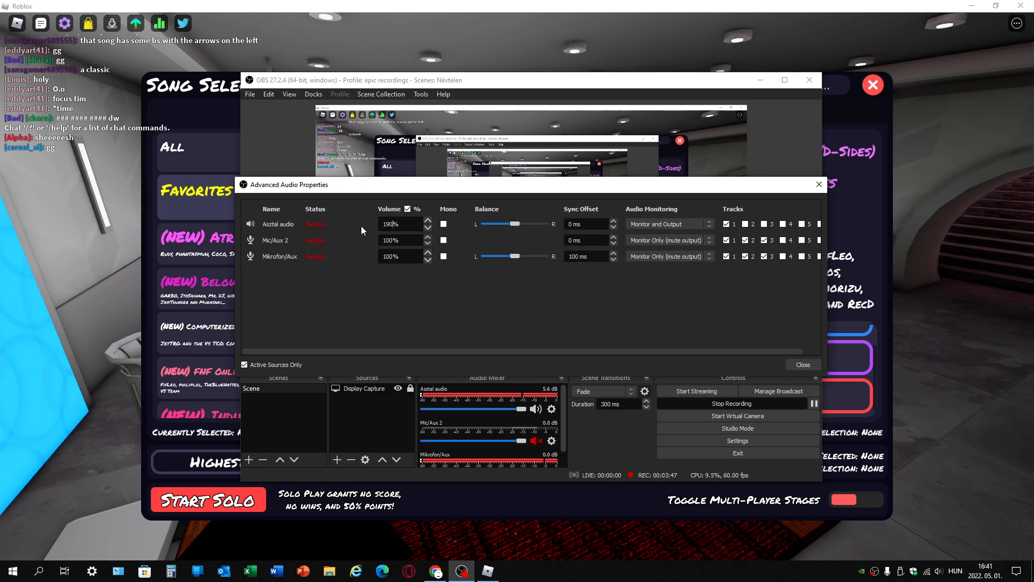
click(801, 364)
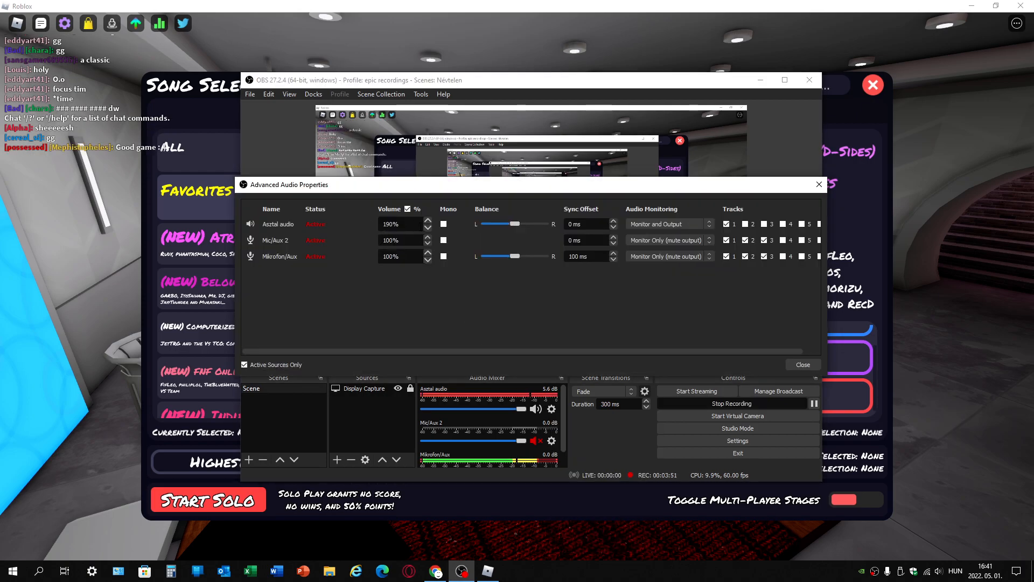
Step the Asztal desktop audio volume down to 170% and close the advanced audio properties.
click(428, 228)
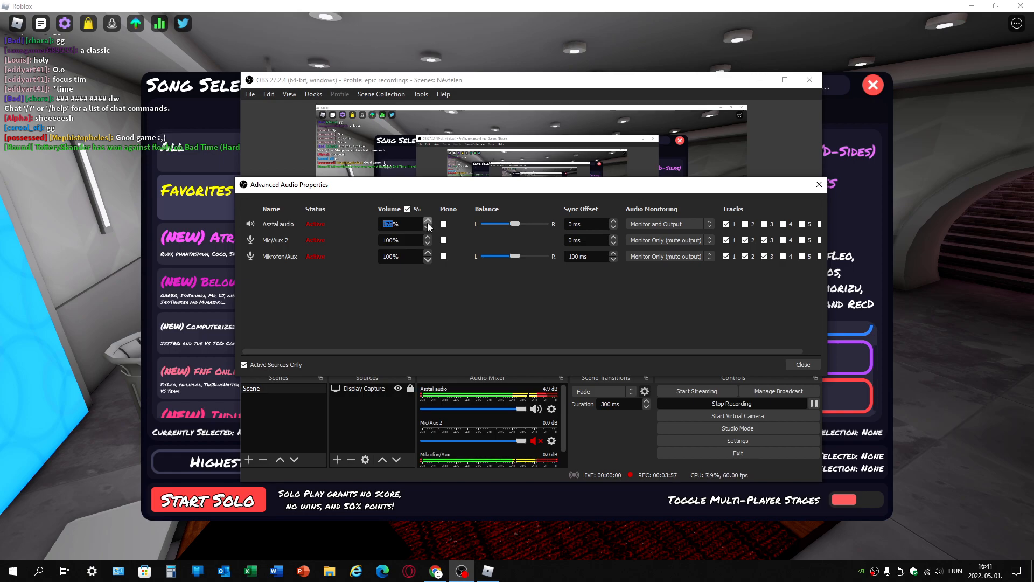
click(426, 221)
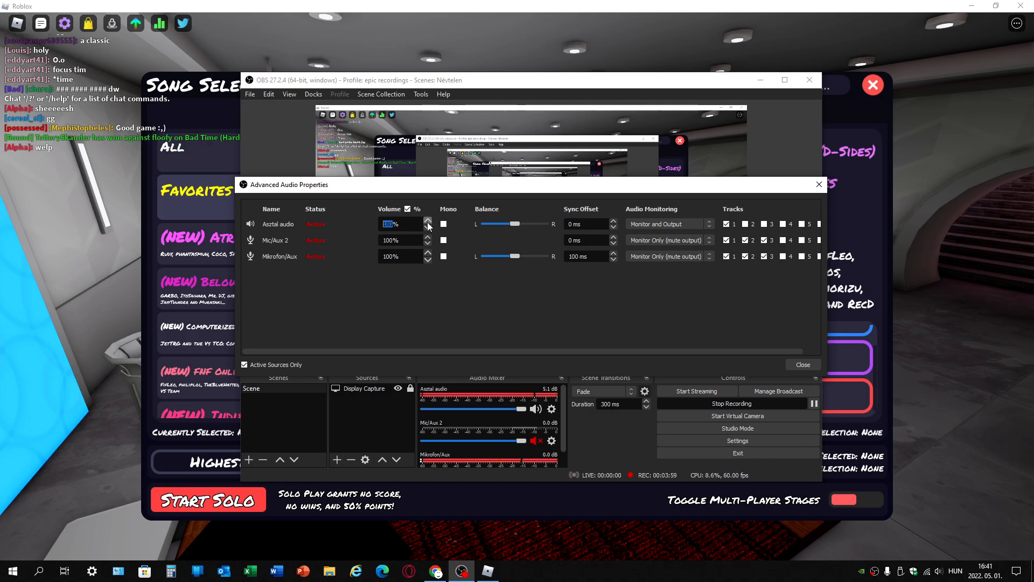
click(428, 227)
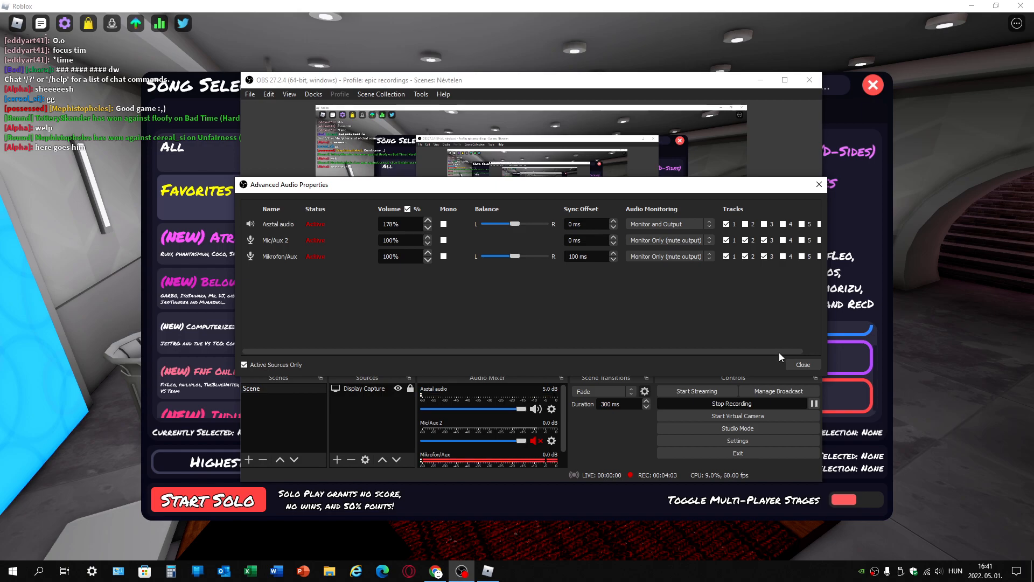
click(803, 364)
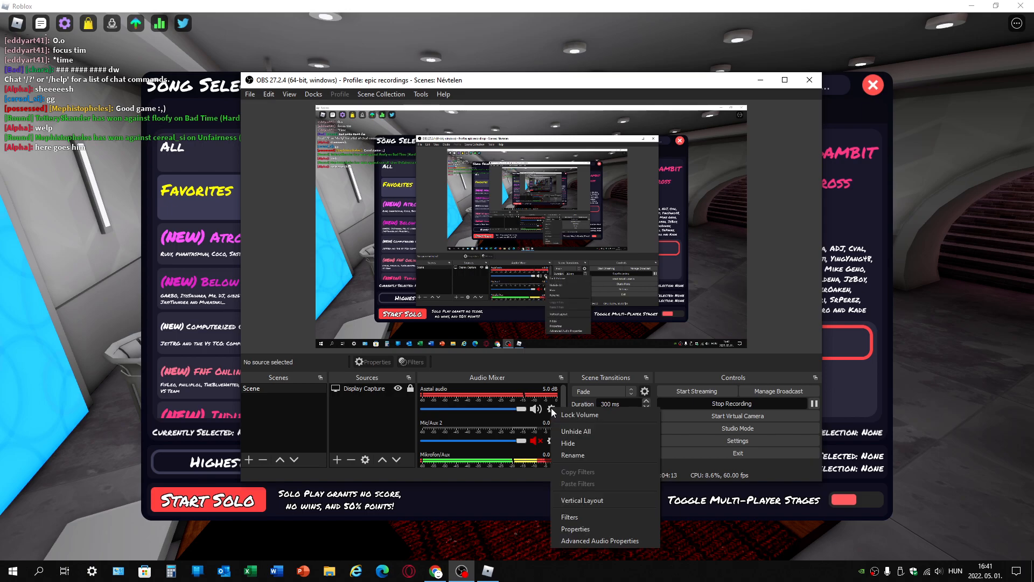
click(599, 540)
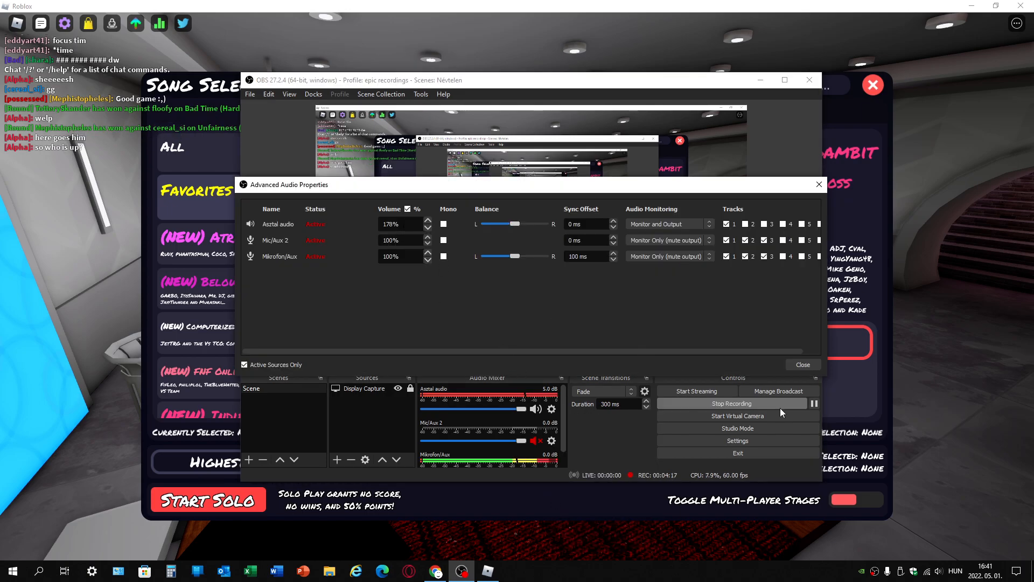
click(802, 364)
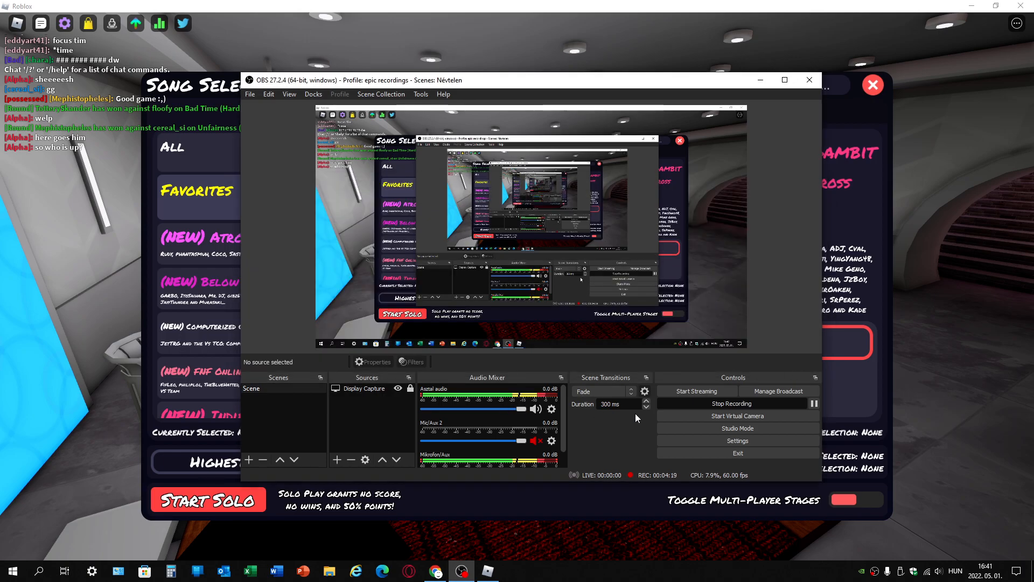
mouse_move(625, 417)
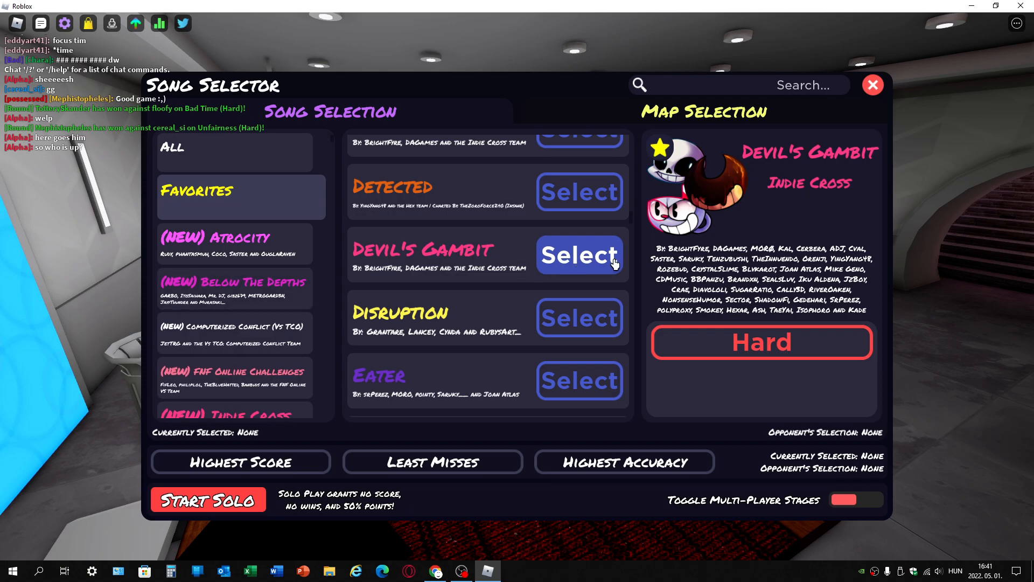
Pick the Judgement Hall map from Map Selection for the Devil's Gambit round.
click(579, 257)
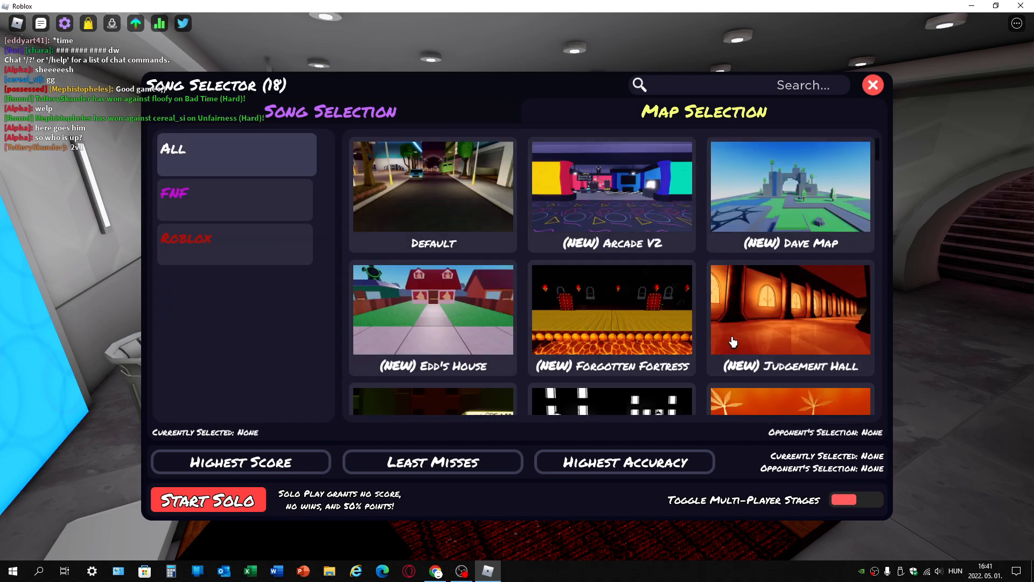
click(208, 499)
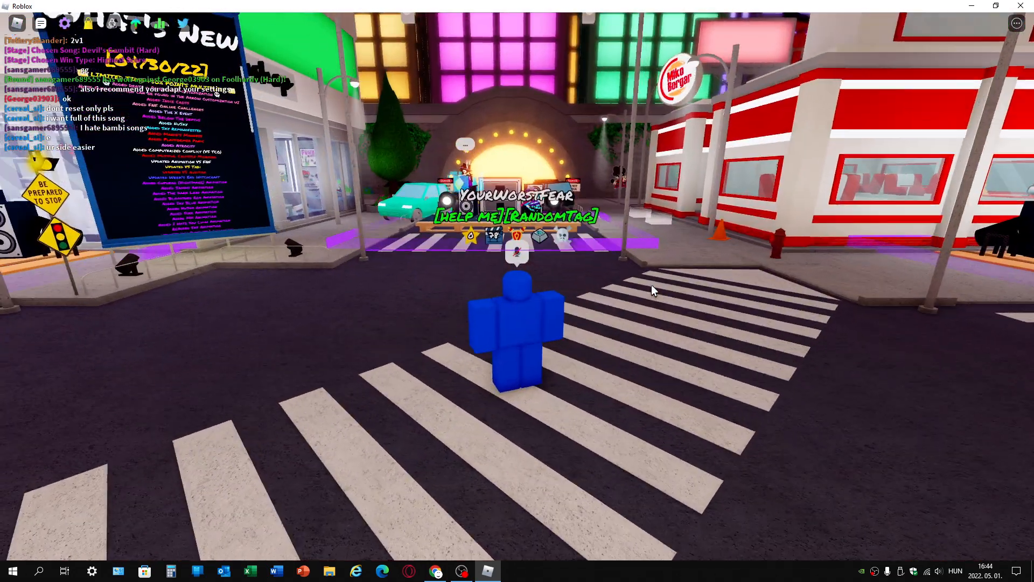
Switch to Chrome and begin typing a YouTube search for a mic tutorial.
click(435, 571)
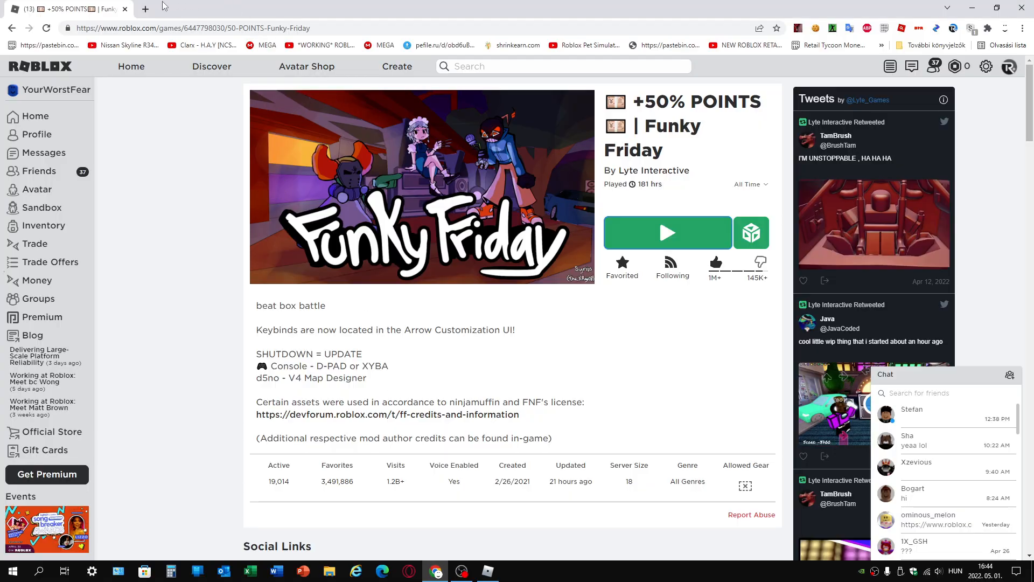
text(hd)
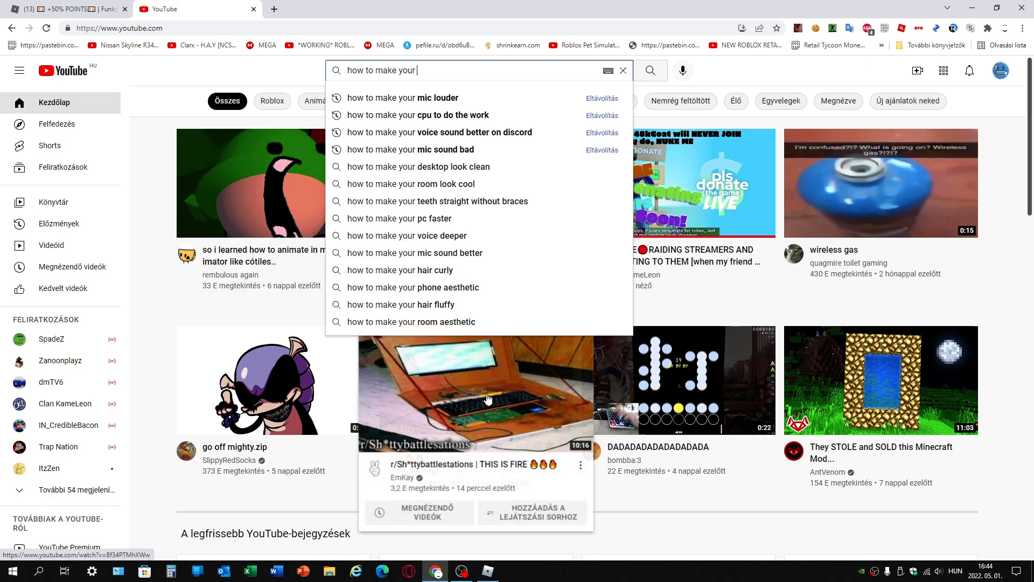
mouse_move(1010, 256)
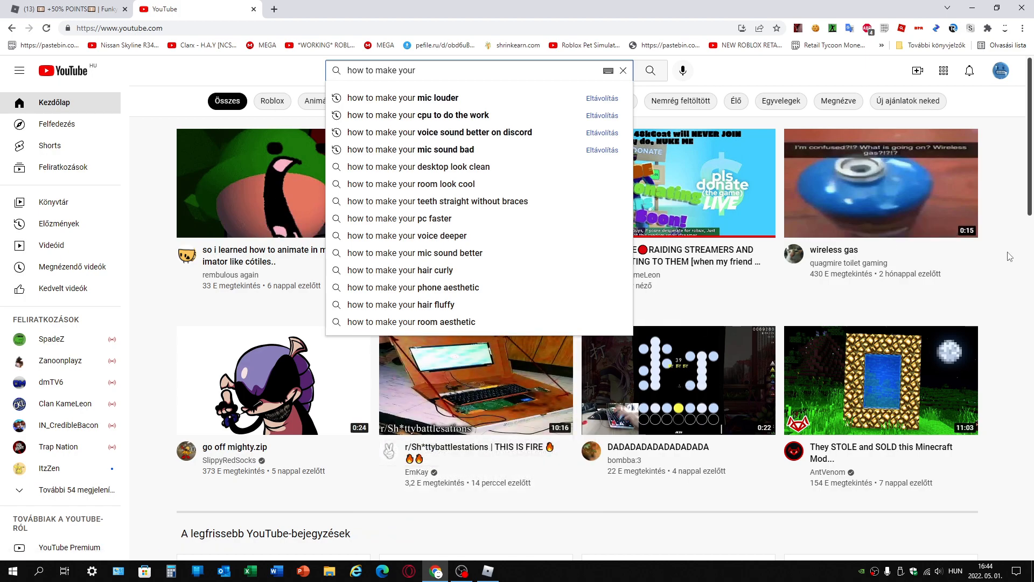
mouse_move(299, 71)
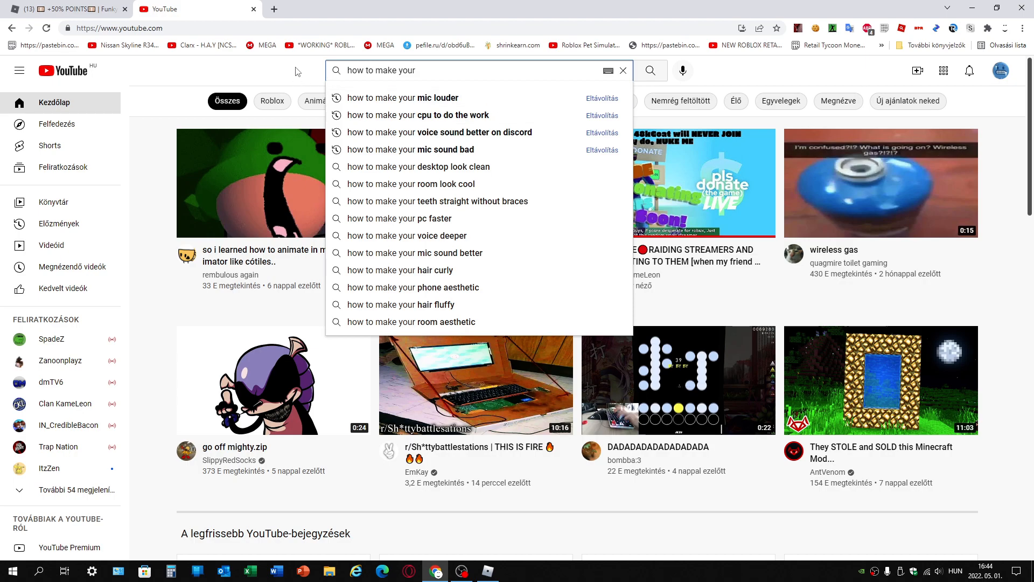
Search YouTube for 'how to make your mic earrape'.
text(mic)
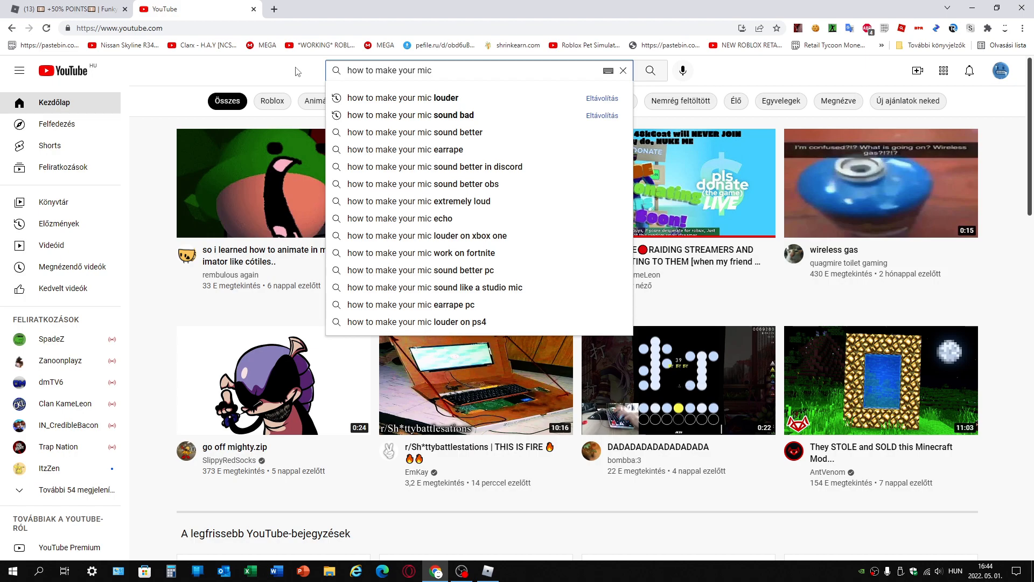
click(407, 149)
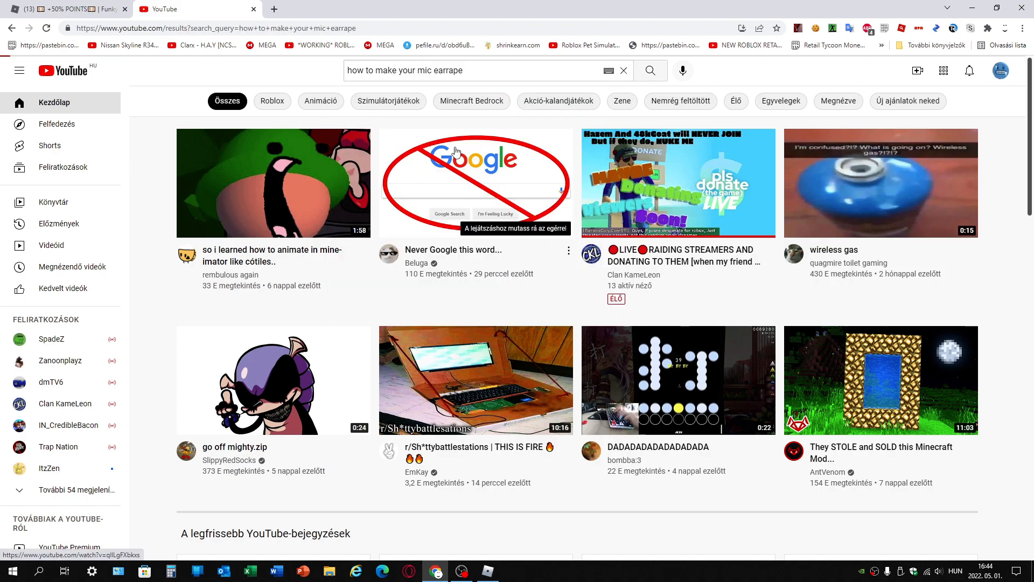
click(649, 71)
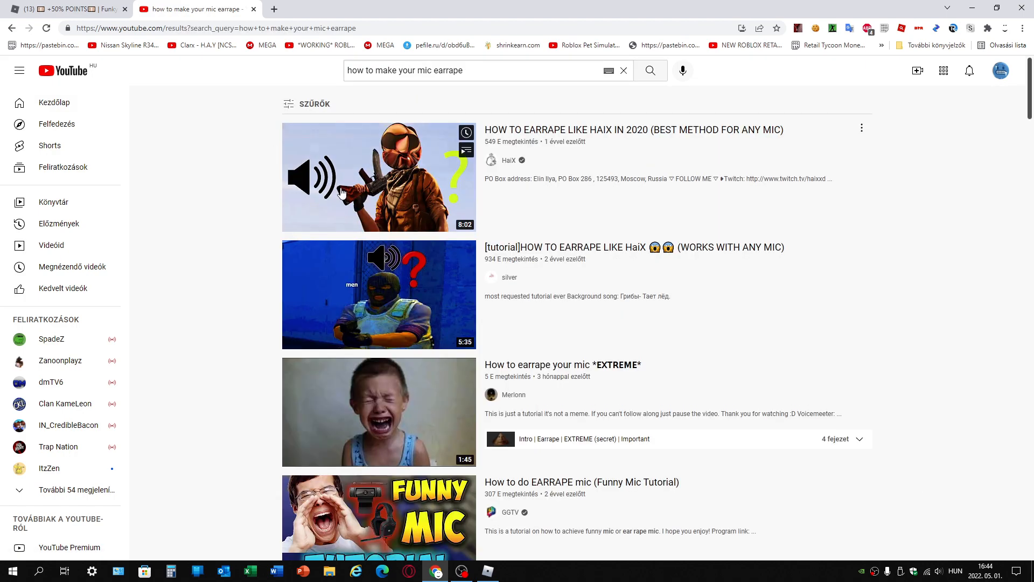
mouse_move(322, 196)
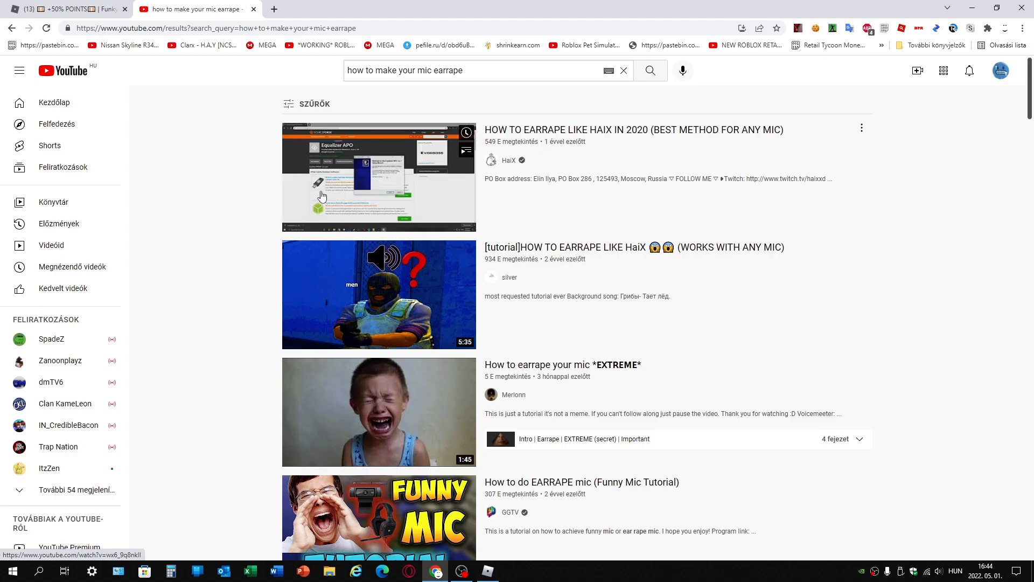
mouse_move(348, 168)
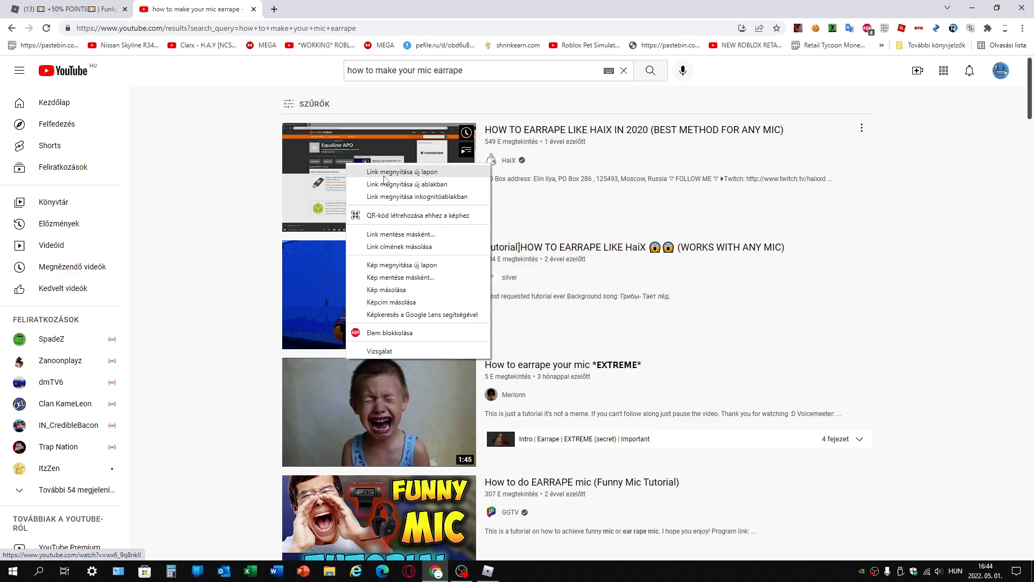
Open the top HaiX earrape tutorial in a new tab and play it to the exclusive-mode step.
click(399, 171)
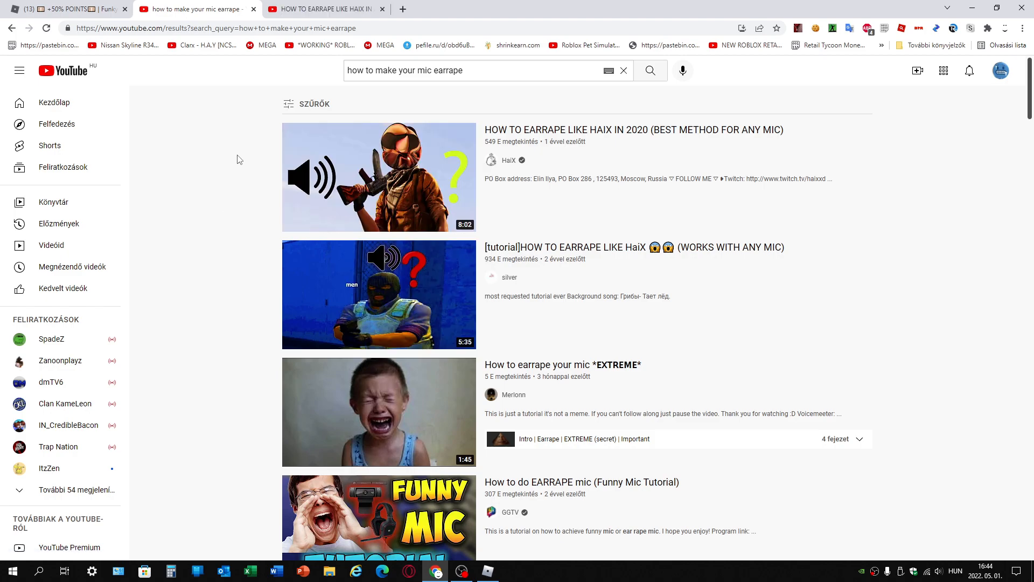
click(378, 177)
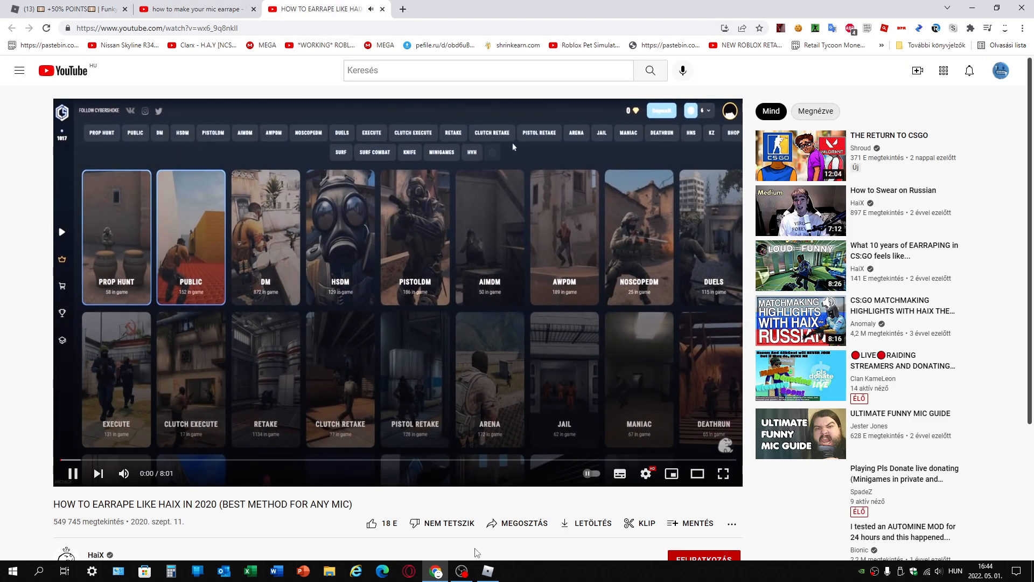
click(461, 571)
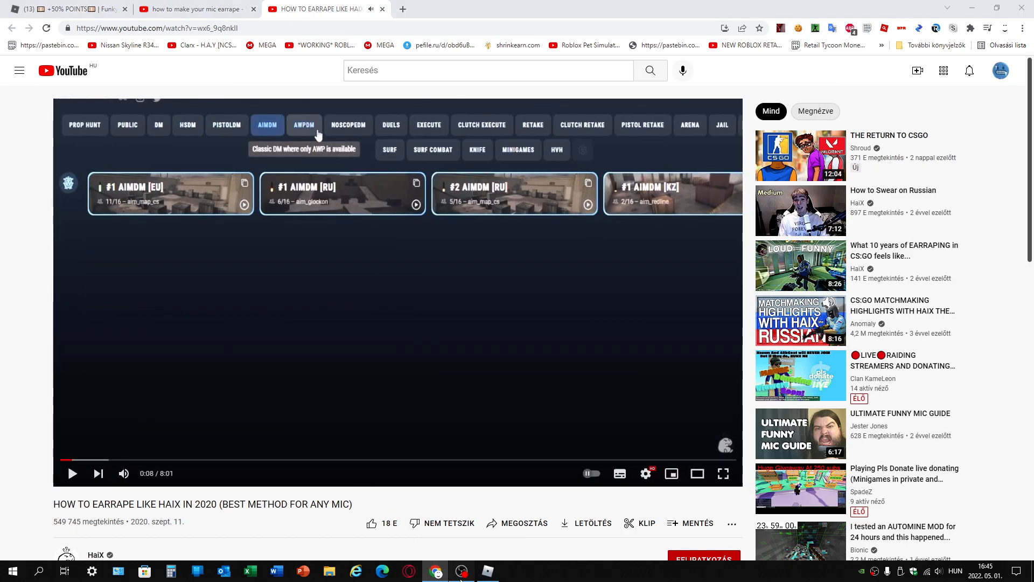
click(462, 571)
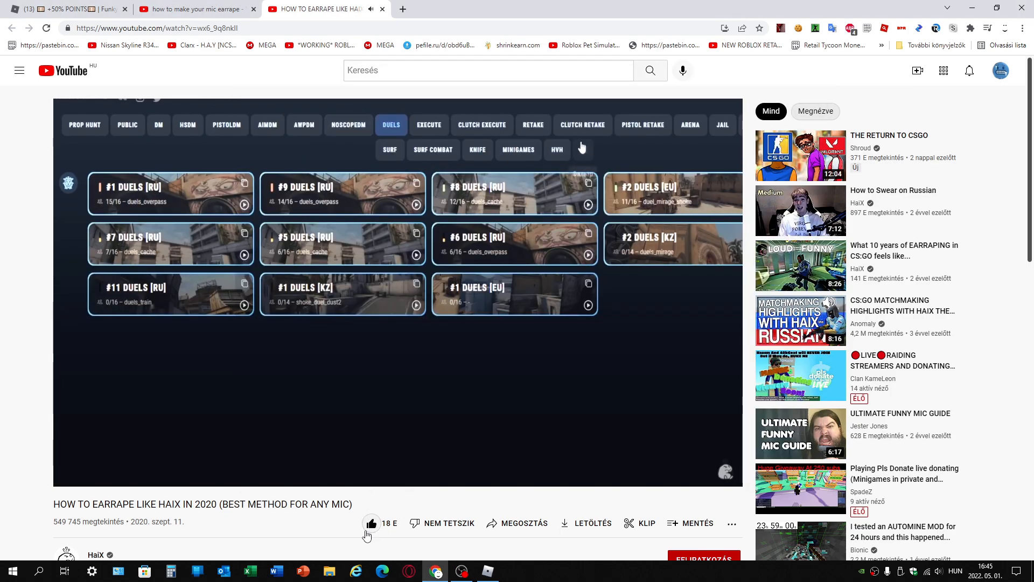
right_click(258, 363)
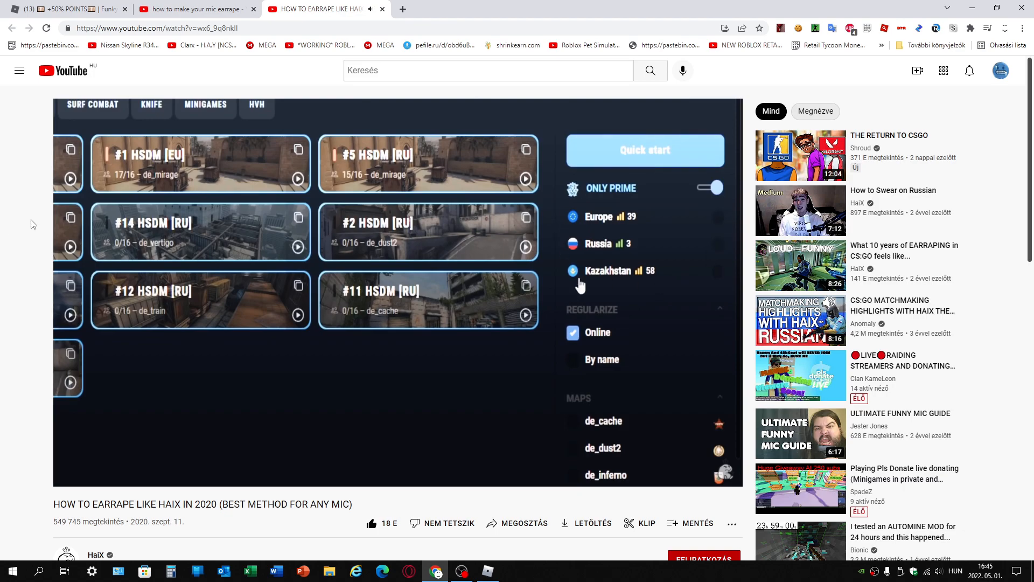
mouse_move(616, 211)
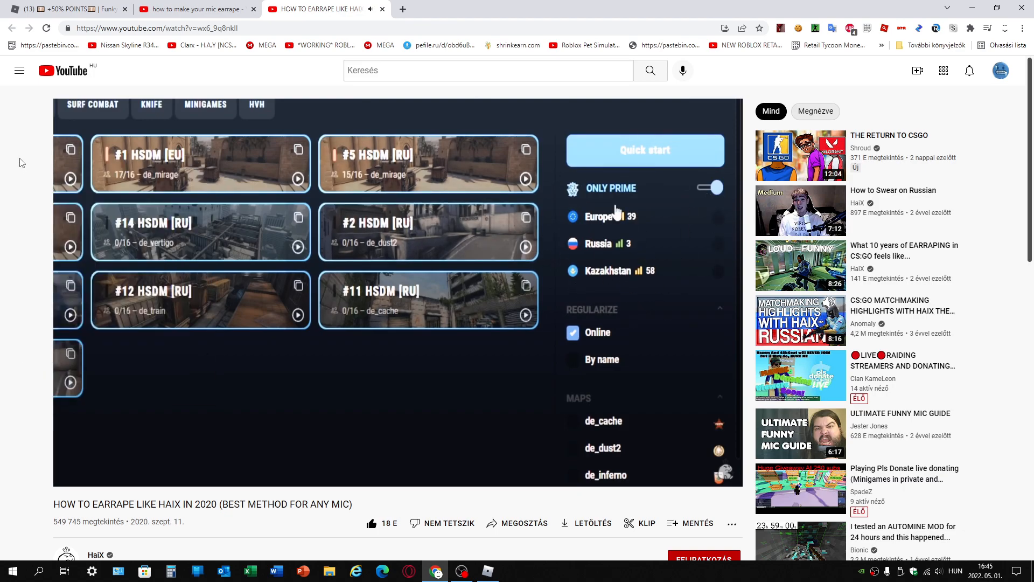
click(461, 571)
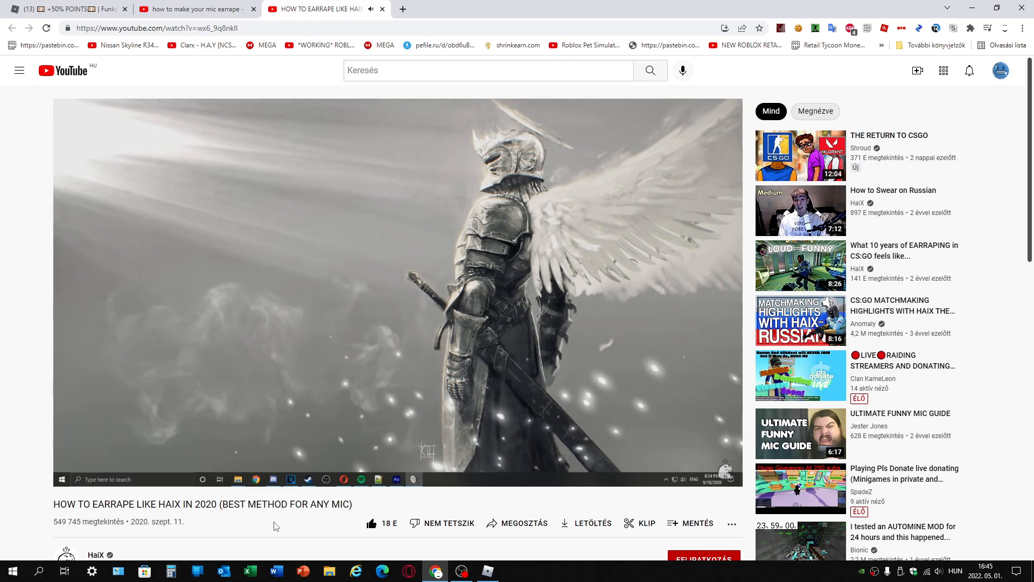
mouse_move(164, 460)
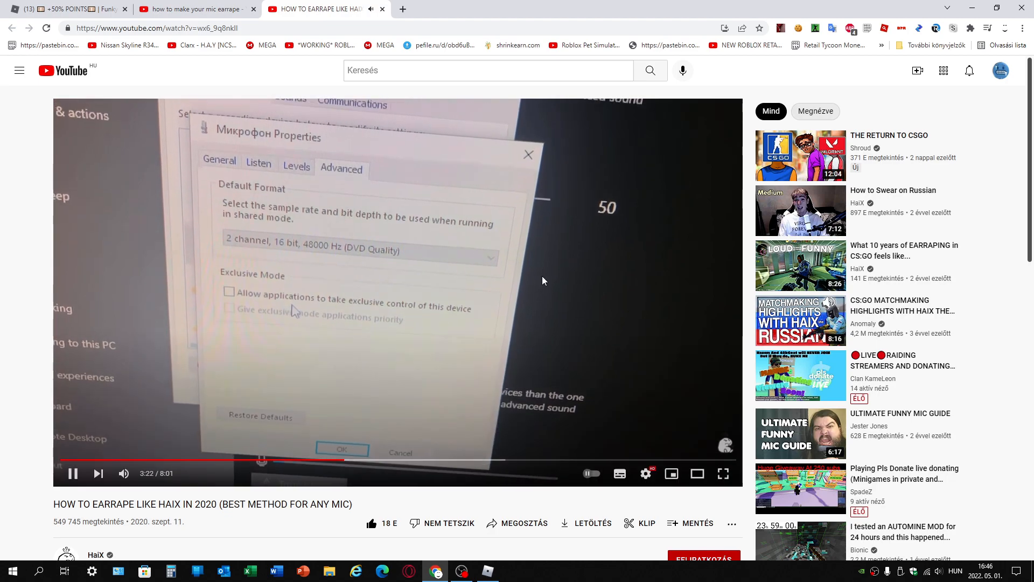
In FrontMic properties Advanced tab, disallow applications taking exclusive control and apply.
click(461, 571)
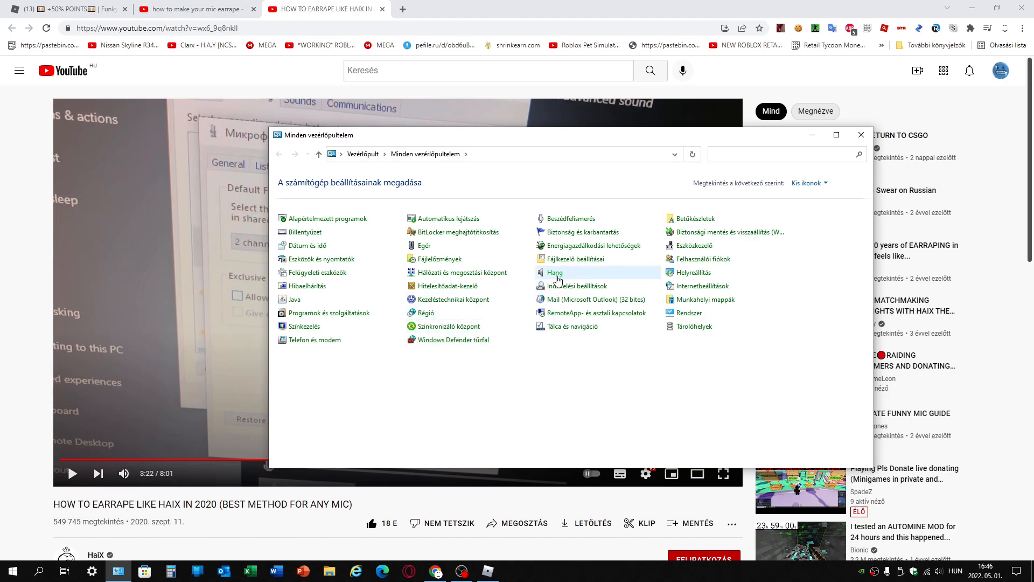
click(555, 271)
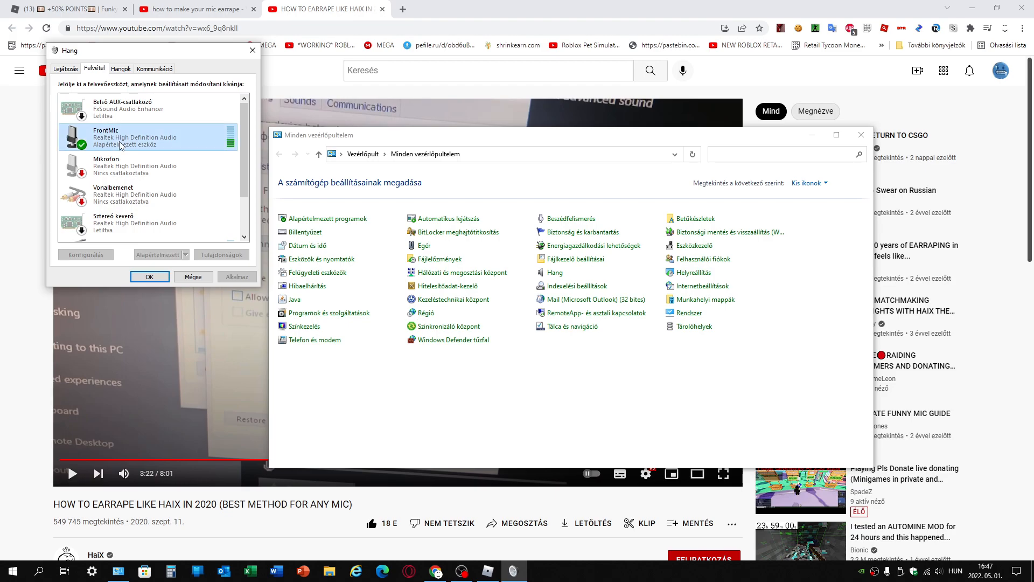
click(221, 255)
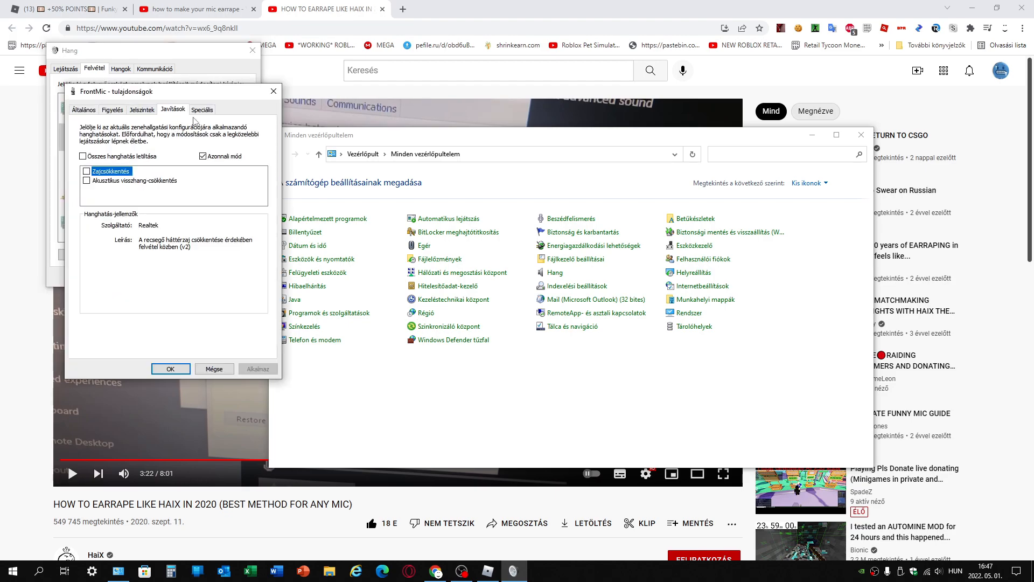
click(202, 109)
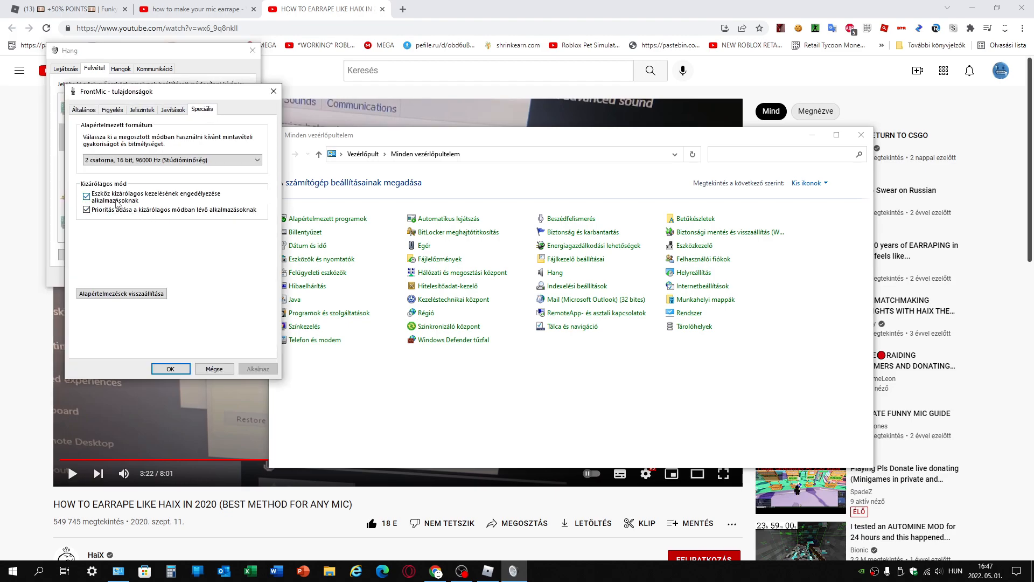
click(86, 196)
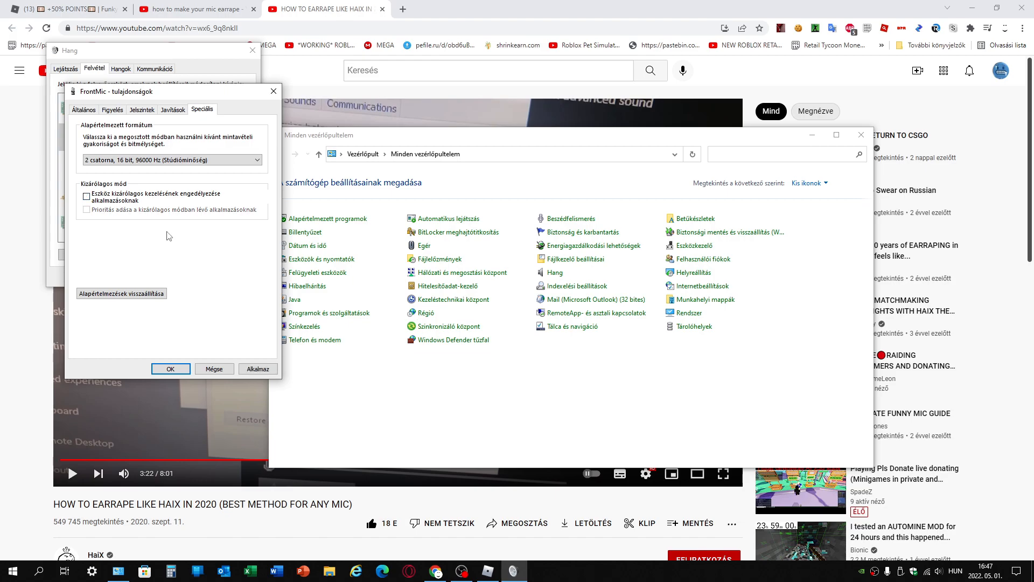
click(170, 369)
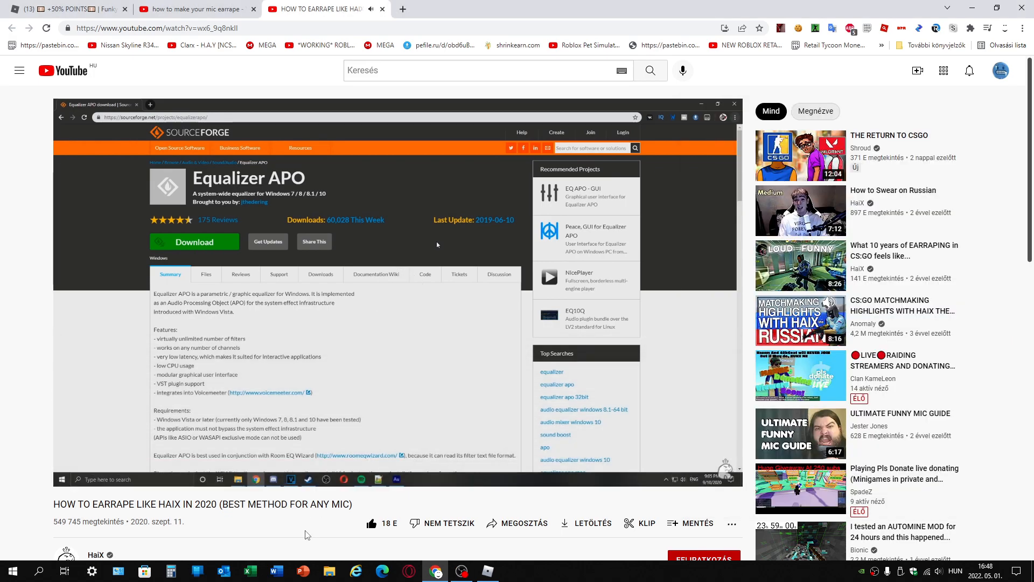
mouse_move(316, 527)
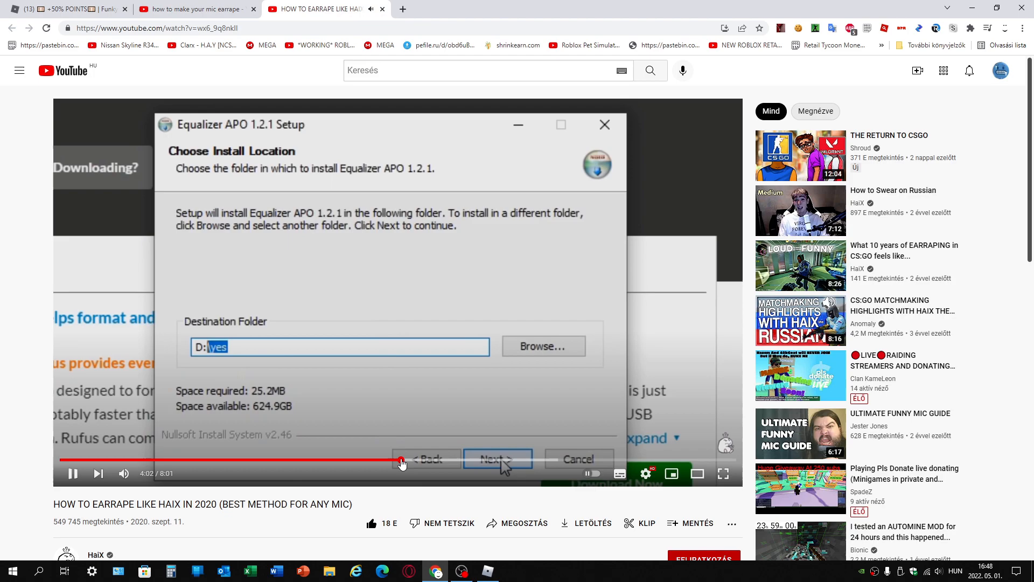
Skip the tutorial ahead through Equalizer APO's capture-device and install-mode steps.
click(497, 460)
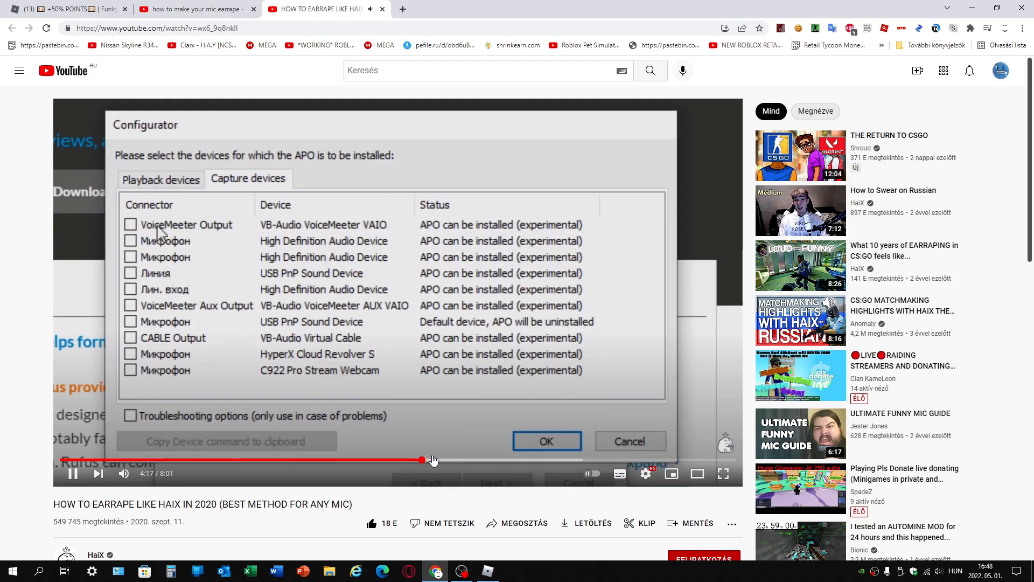
click(131, 321)
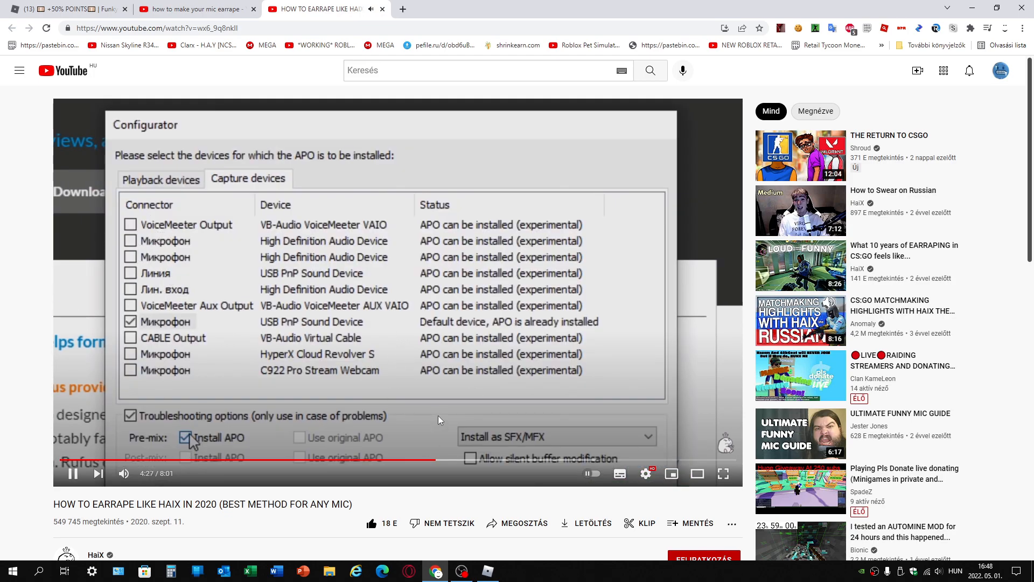
click(554, 436)
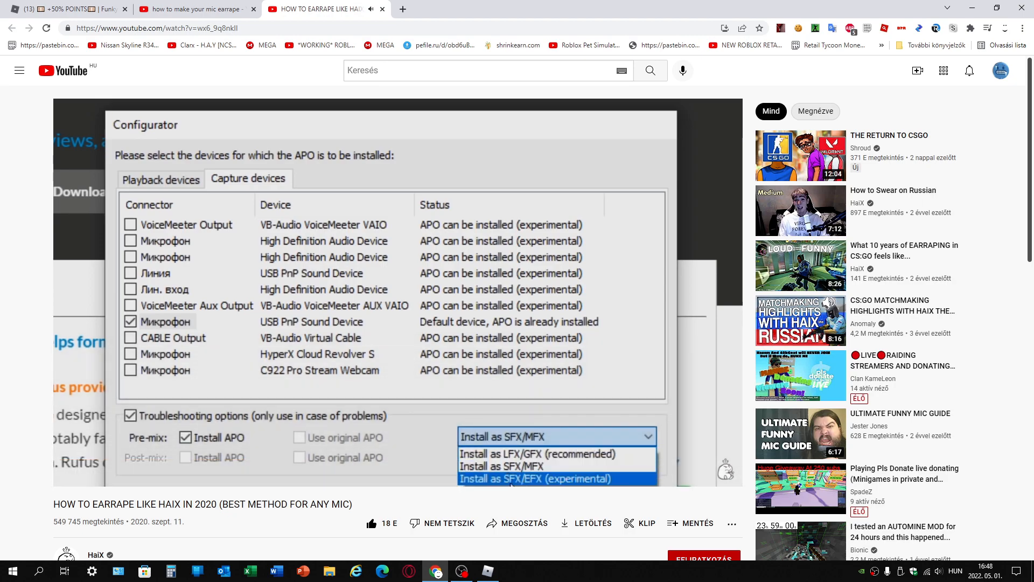
mouse_move(462, 571)
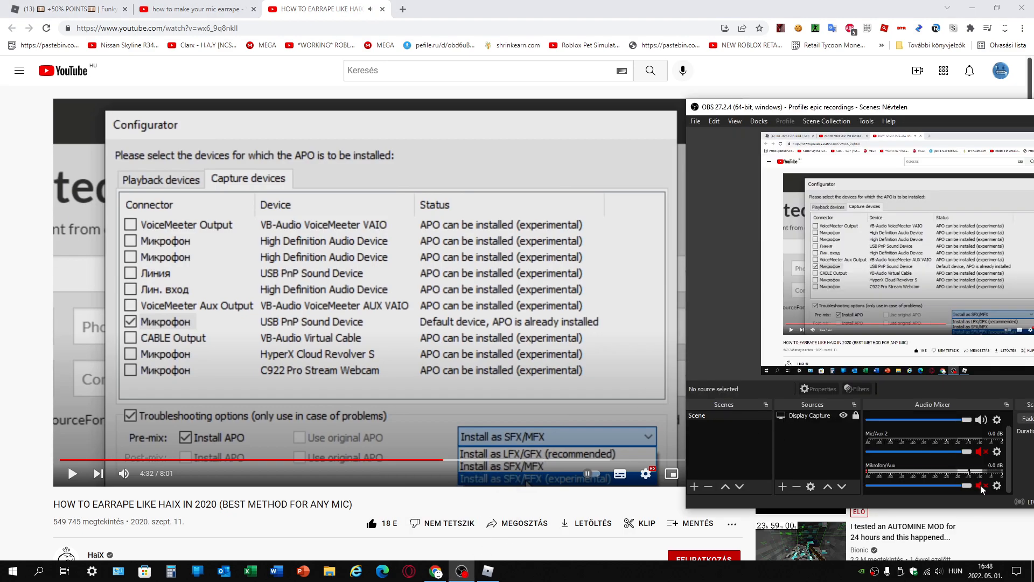
click(983, 487)
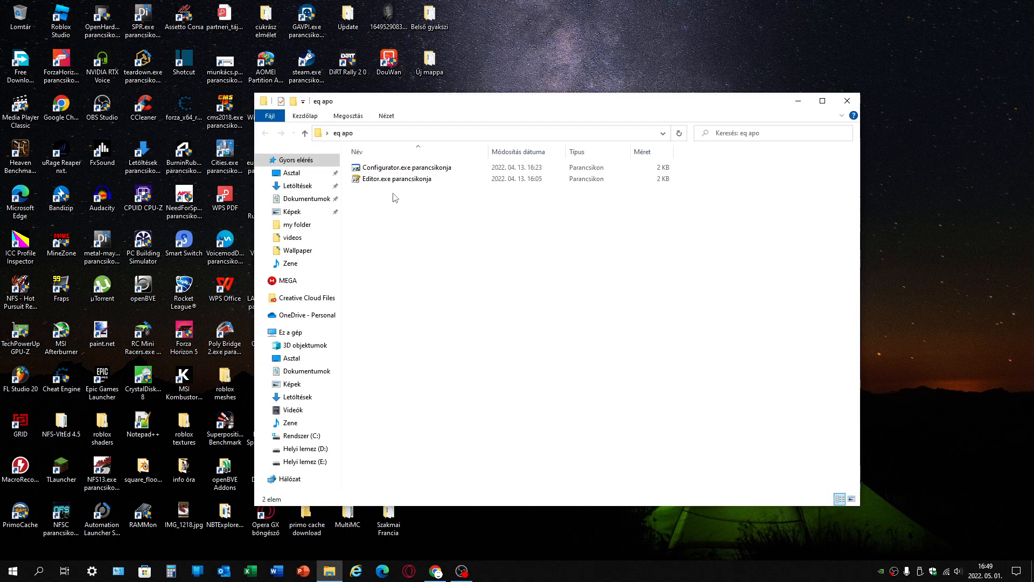
Launch Equalizer APO Configurator, show Capture devices and the microphone's install-mode choices.
double_click(405, 167)
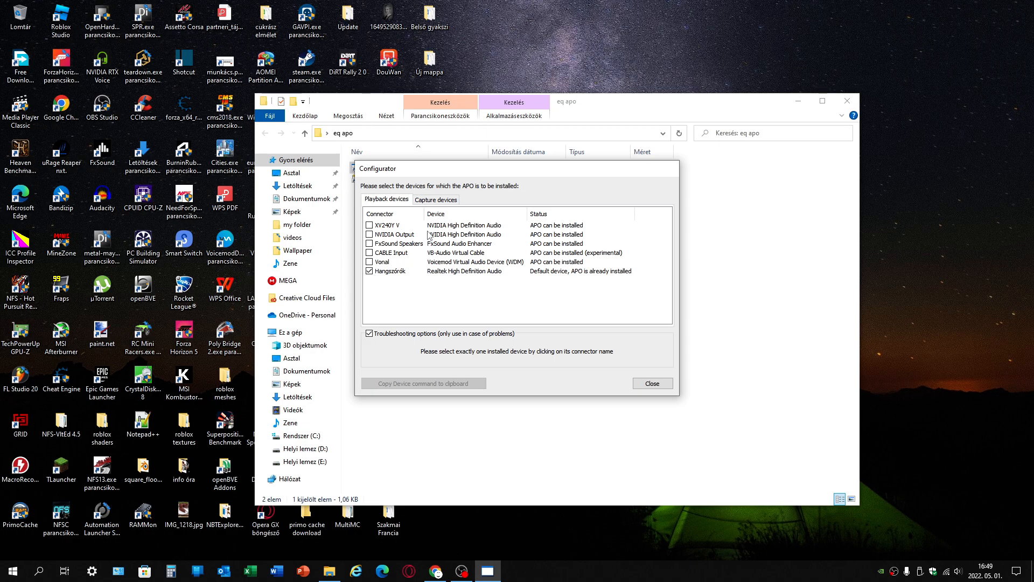
mouse_move(428, 245)
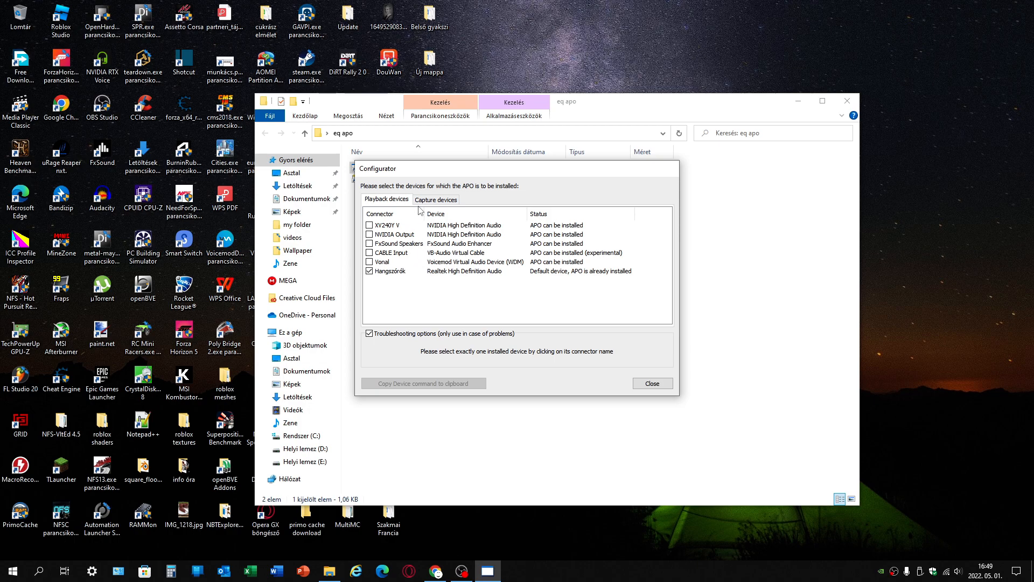
click(435, 200)
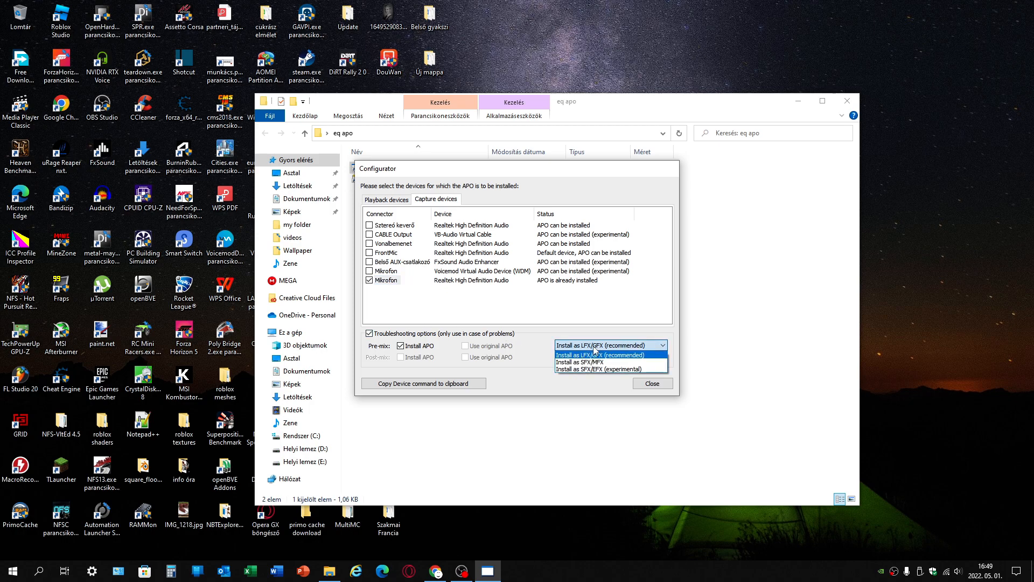
click(598, 354)
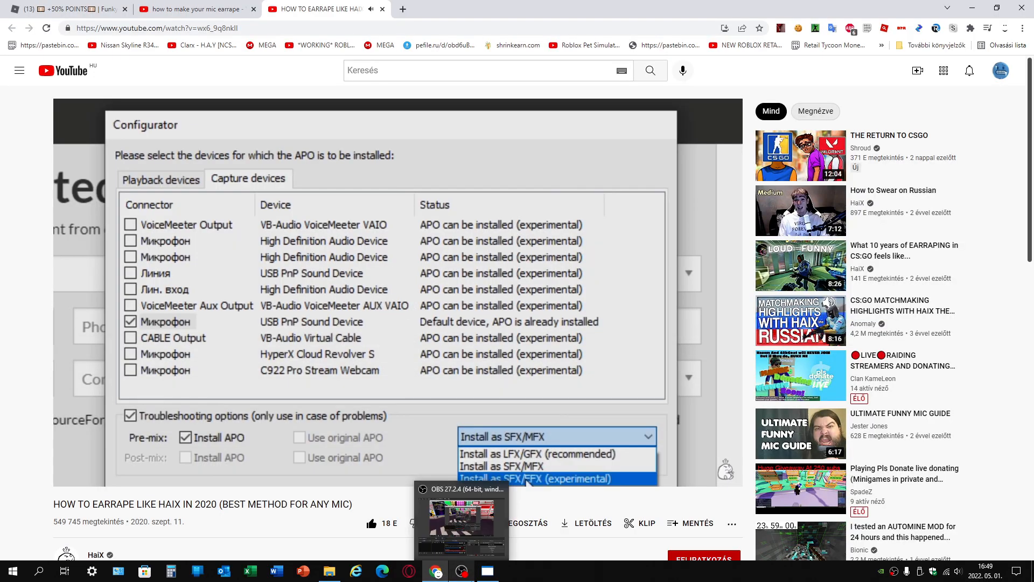
Skip the tutorial past the experimental install choice to Equalizer APO Setup's reboot prompt.
click(528, 477)
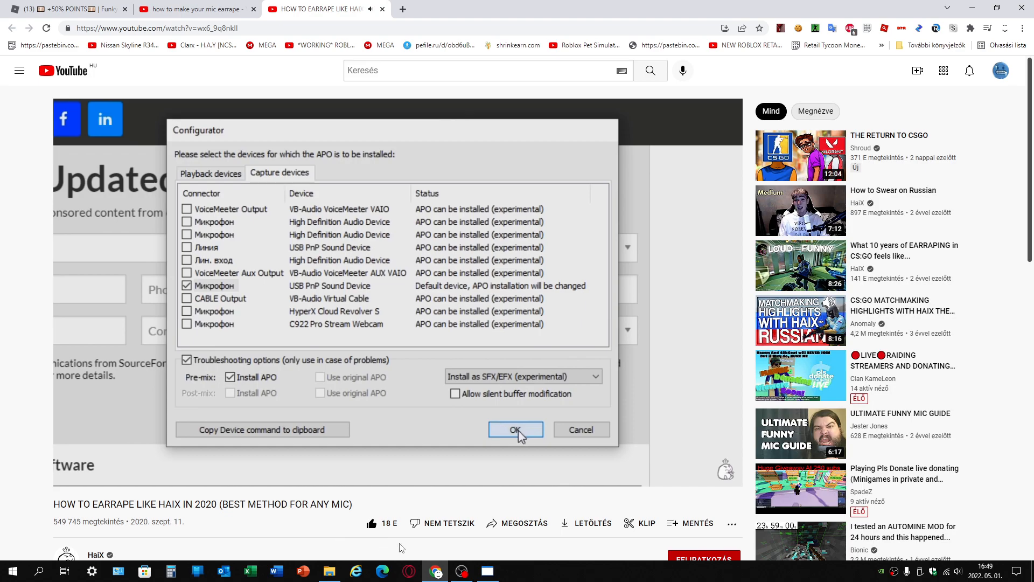
click(515, 430)
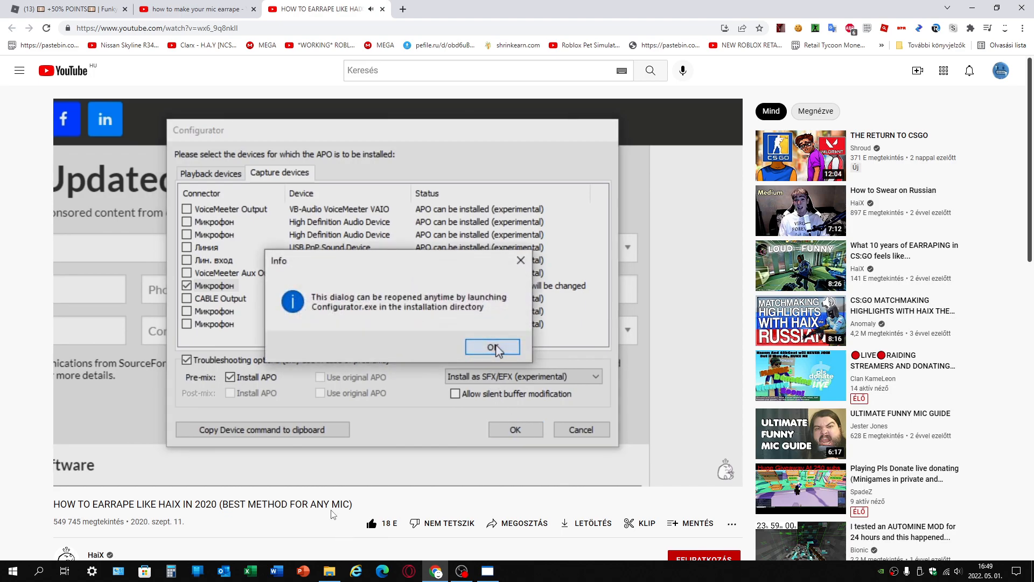
click(493, 348)
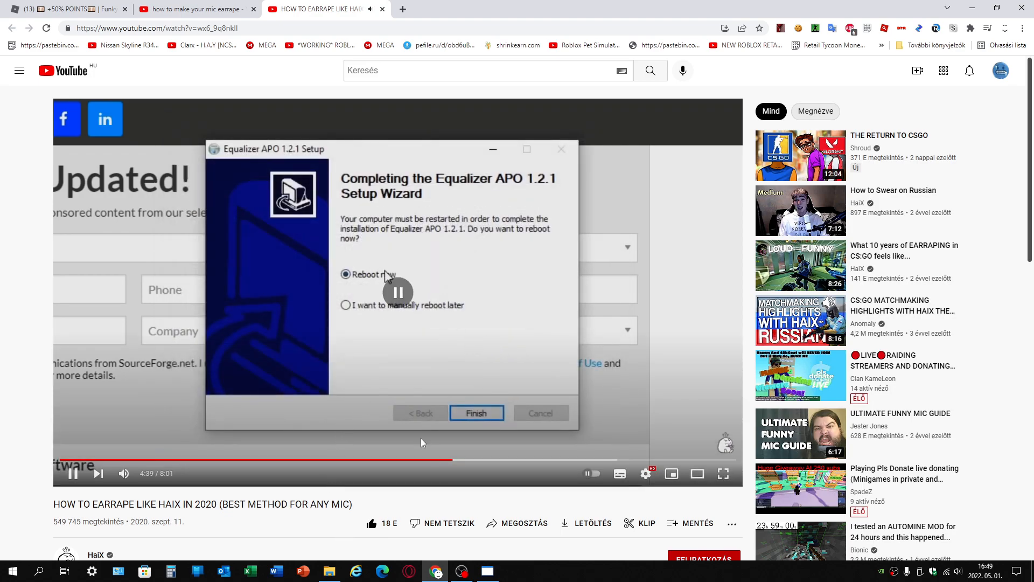
click(460, 571)
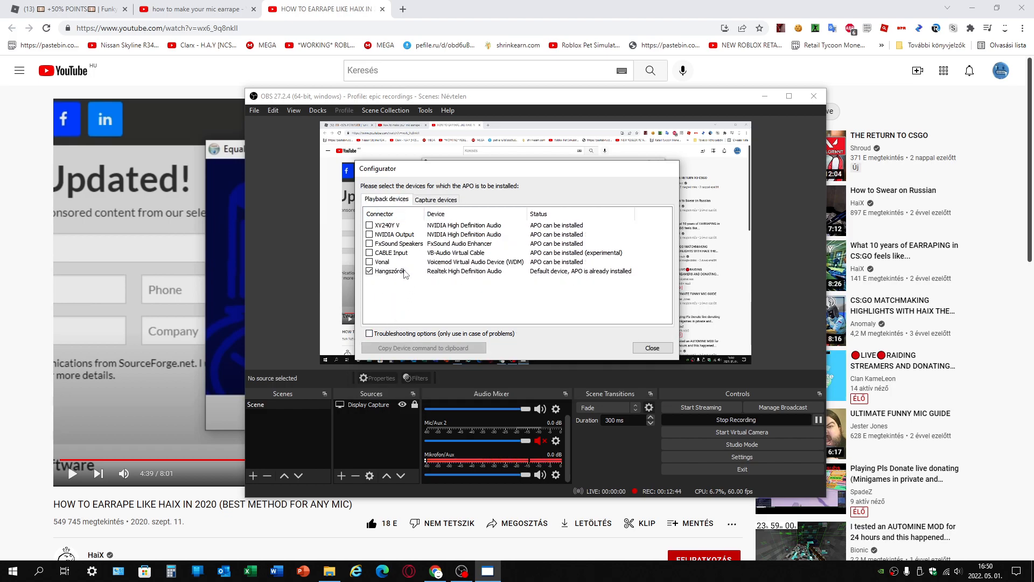
Untick APO installation for the Hangszórók speakers and return to the capture devices list.
click(389, 271)
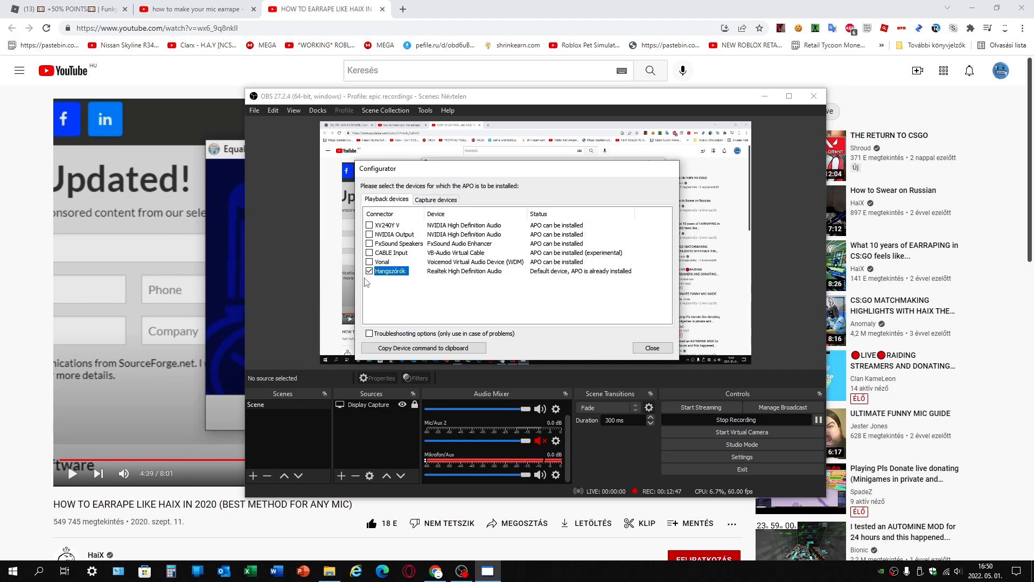
click(370, 270)
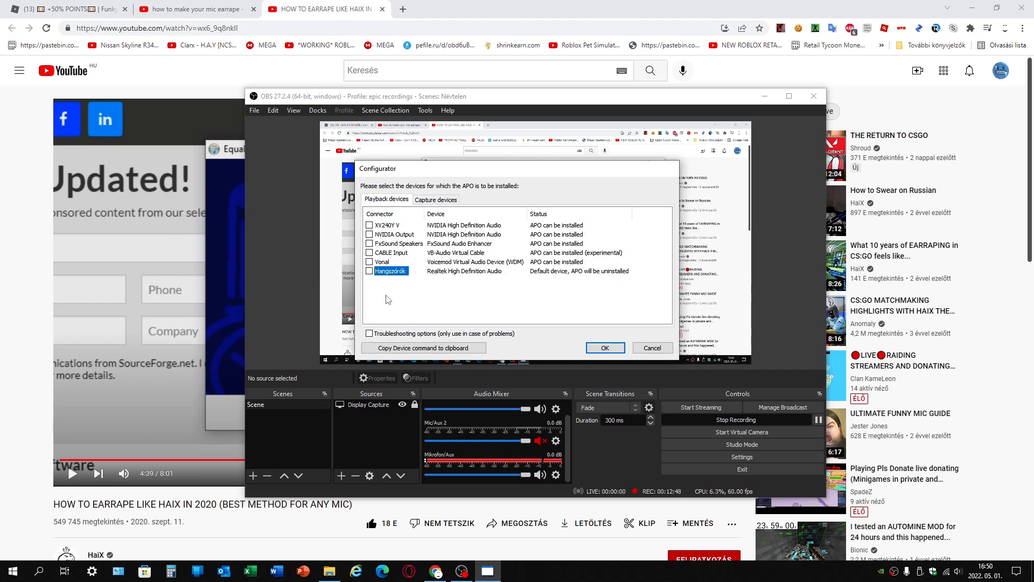
click(435, 199)
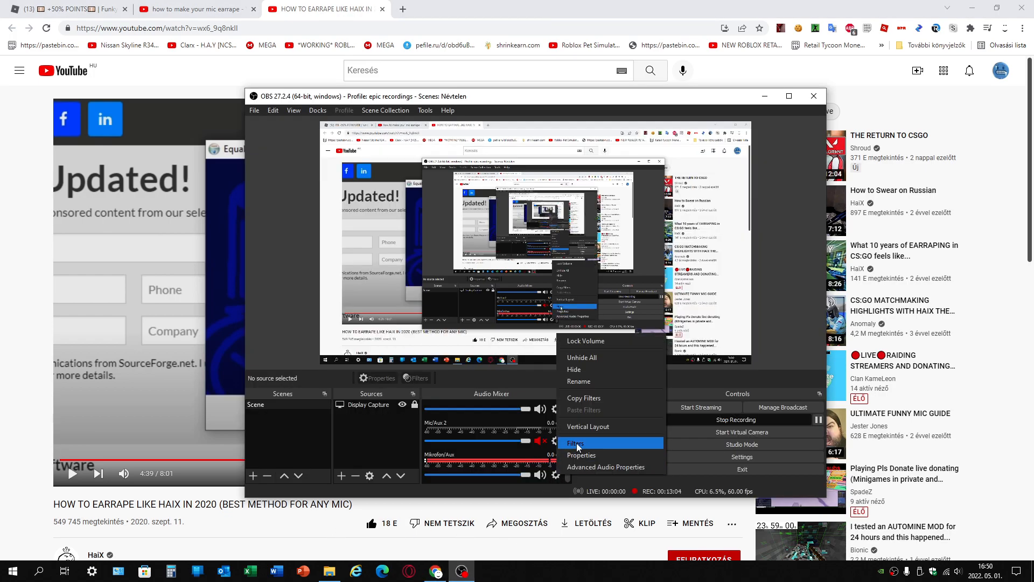
click(575, 443)
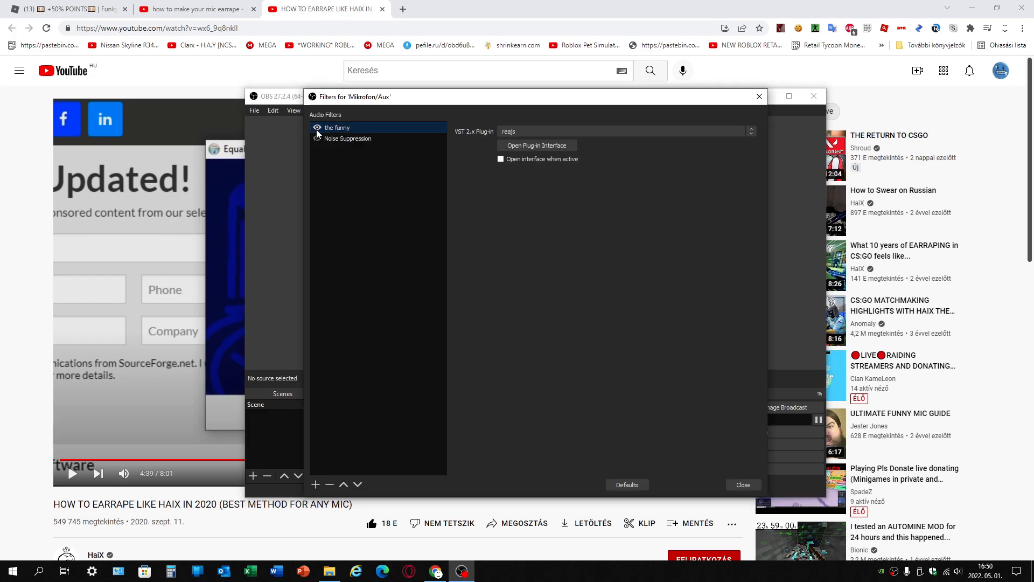
click(742, 484)
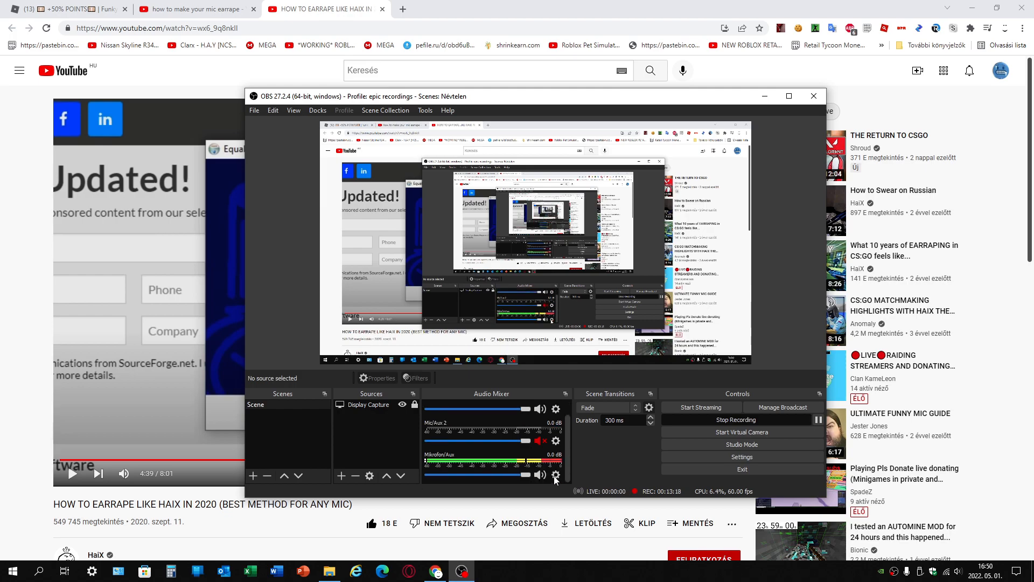
click(556, 475)
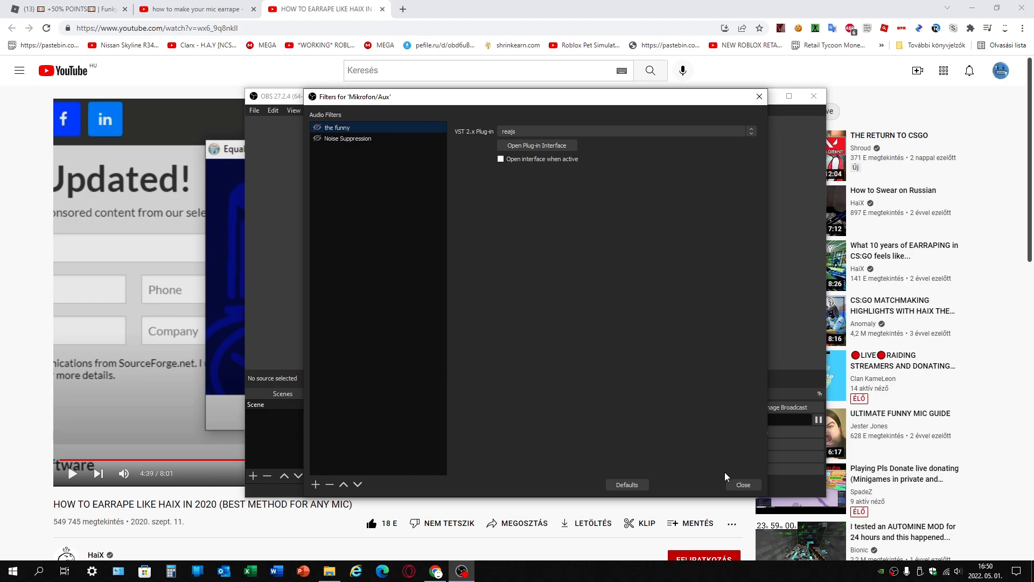
click(741, 485)
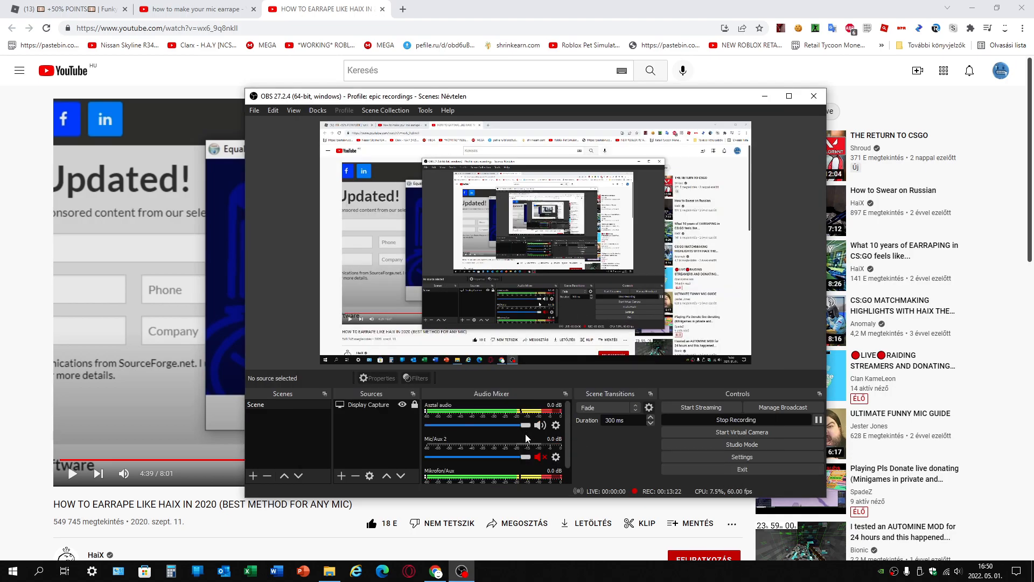